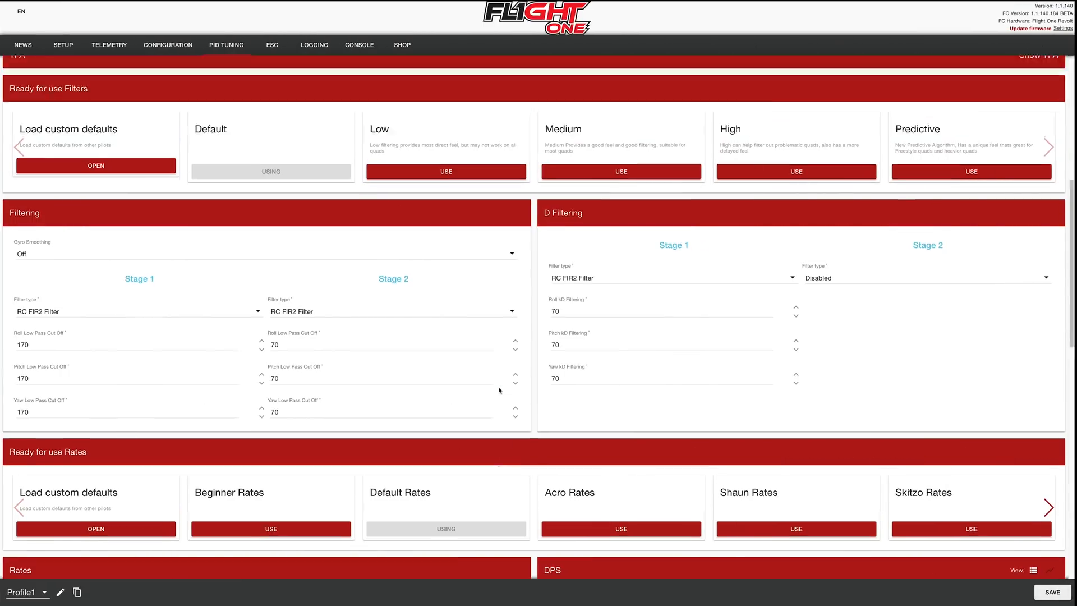
- Go to the PID Tuning page and scroll down through its settings
{"action": "left_click", "coordinate": [226, 45]}
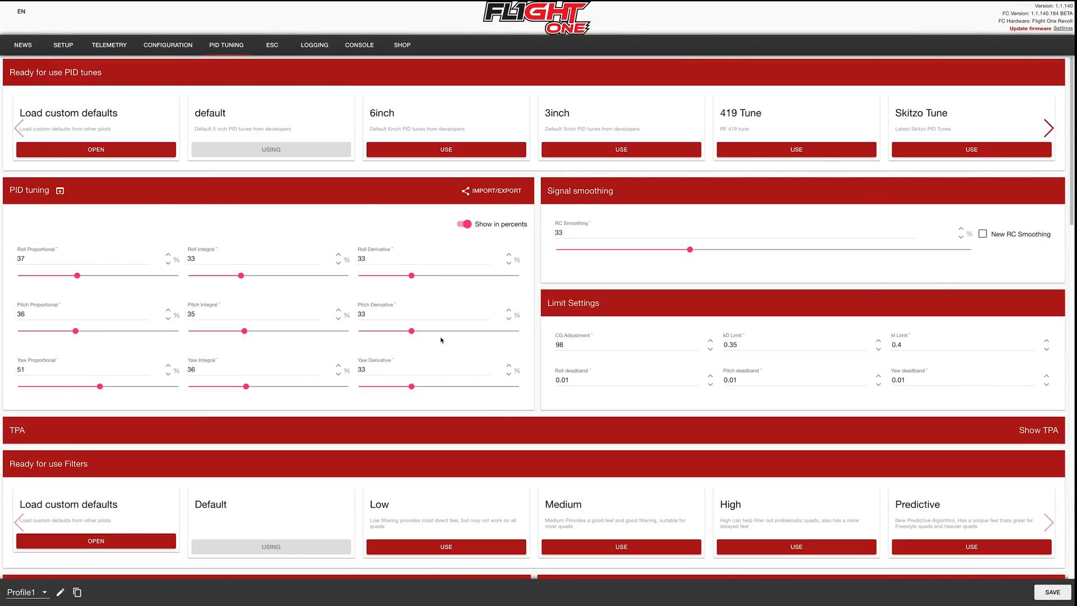
{"action": "scroll", "scroll_direction": "down", "scroll_amount": 3}
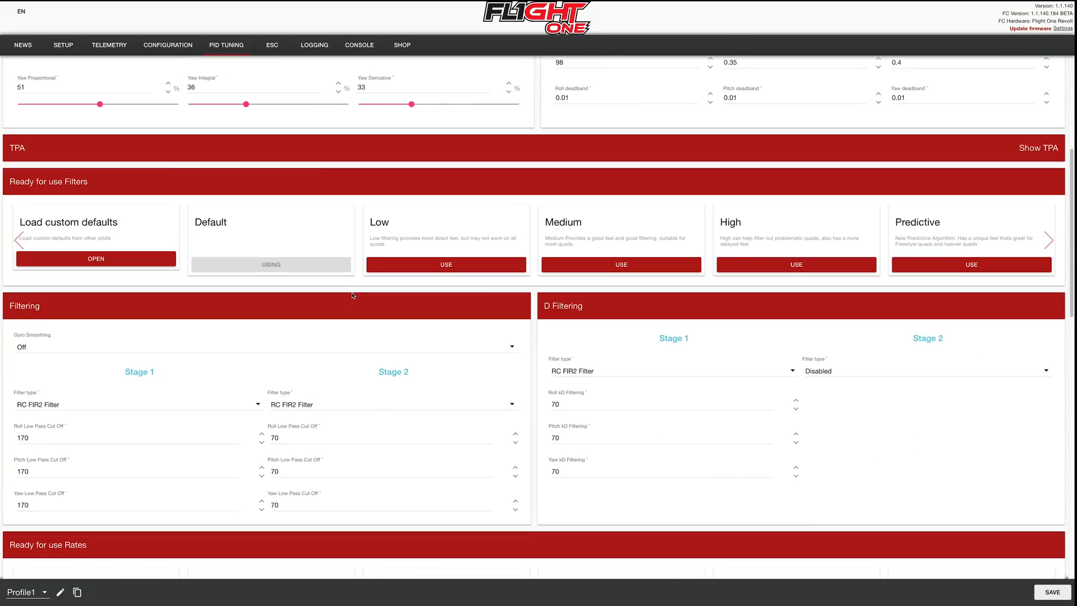
{"action": "scroll", "scroll_direction": "up", "scroll_amount": 3}
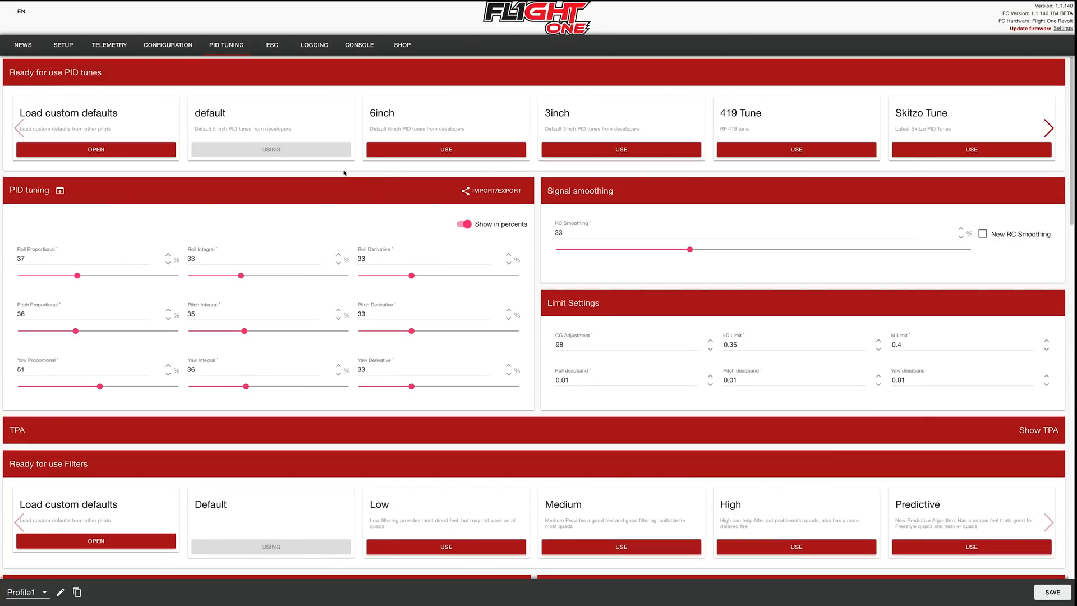
{"action": "scroll", "scroll_direction": "down", "scroll_amount": 3}
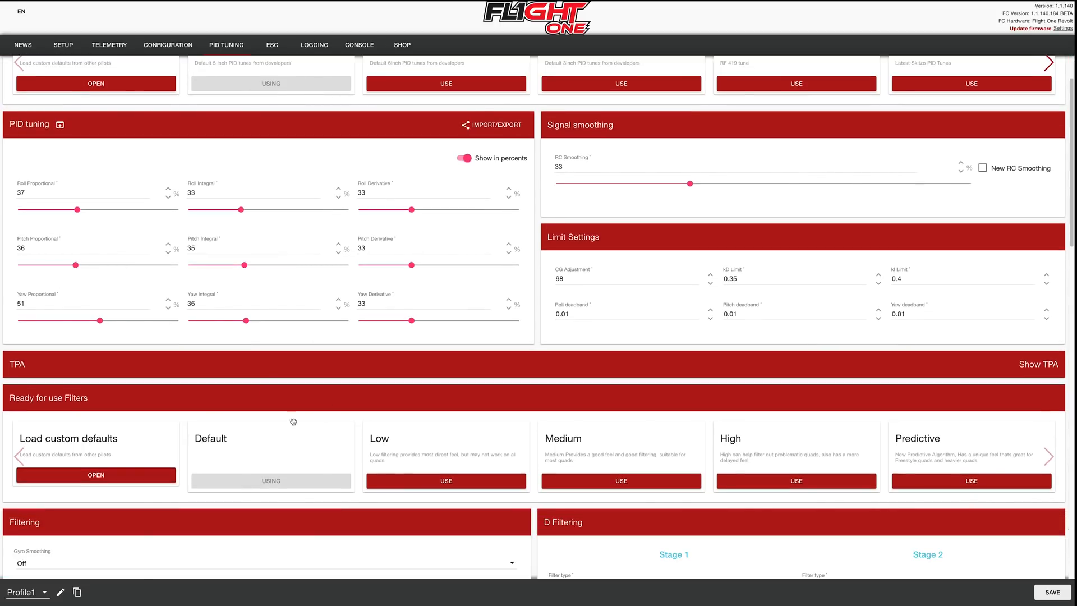
{"action": "scroll", "scroll_direction": "down", "scroll_amount": 3}
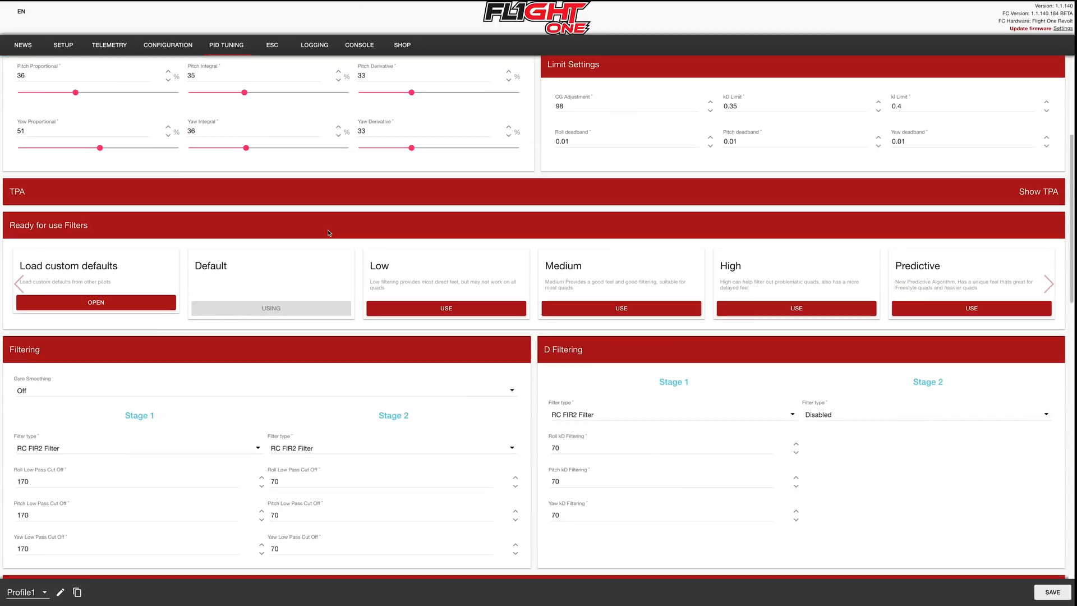
{"action": "scroll", "scroll_direction": "down", "scroll_amount": 3}
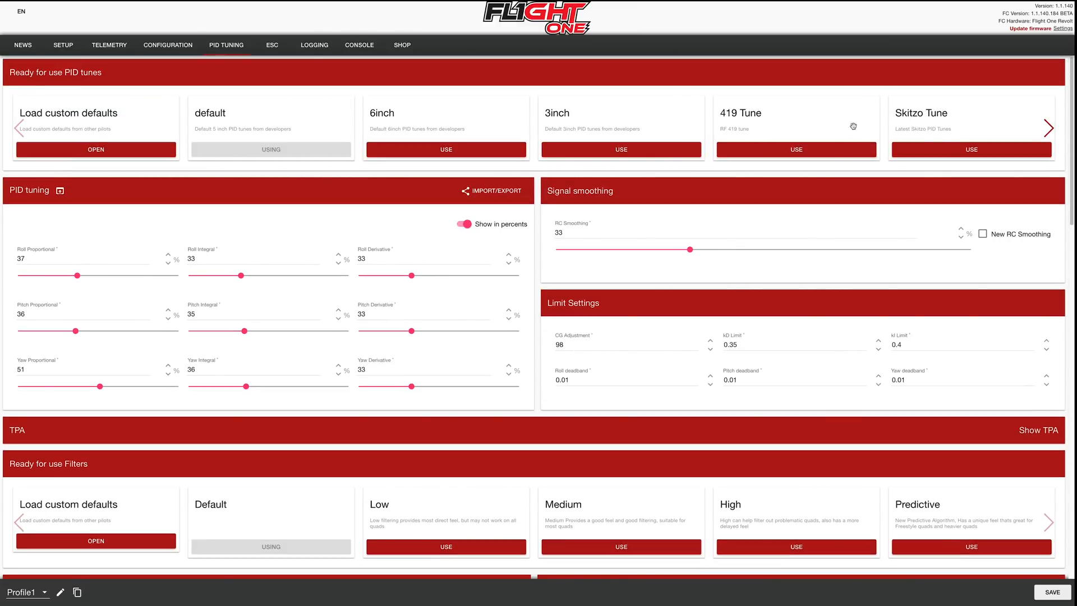
- Page through the ready-for-use PID tunes past Black Bird Fpv, 7 inch 4s and 419 Tune
{"action": "left_click", "coordinate": [1051, 129]}
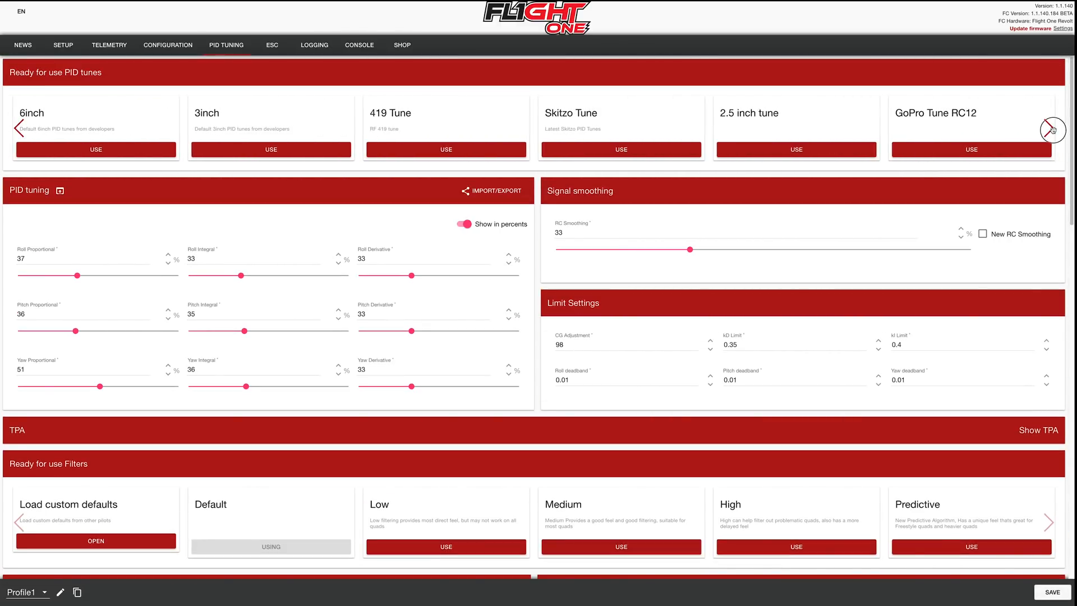
{"action": "left_click", "coordinate": [1051, 128]}
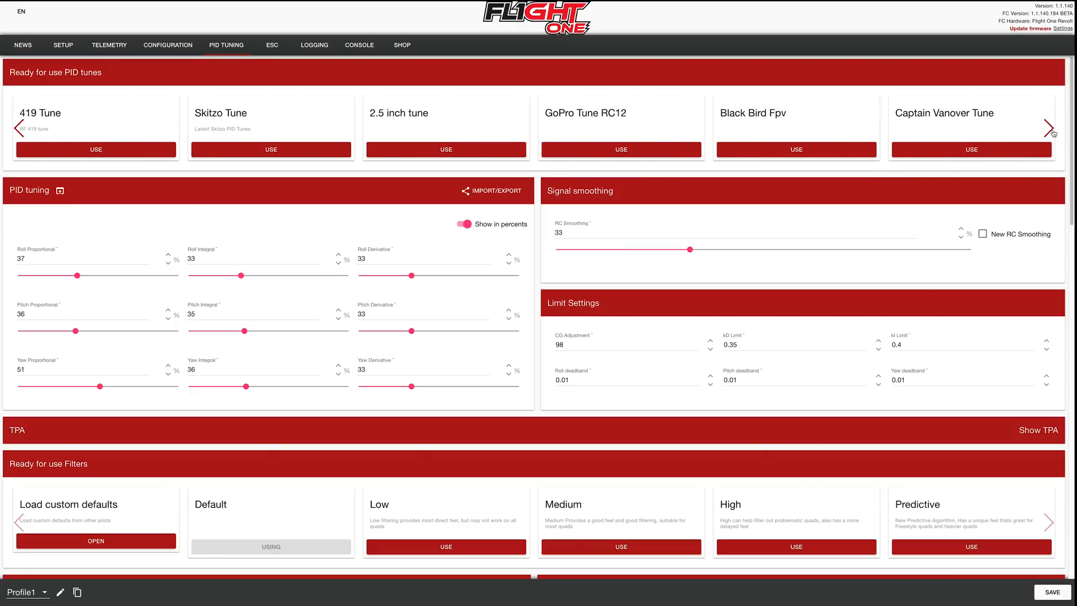
{"action": "left_click", "coordinate": [1049, 128]}
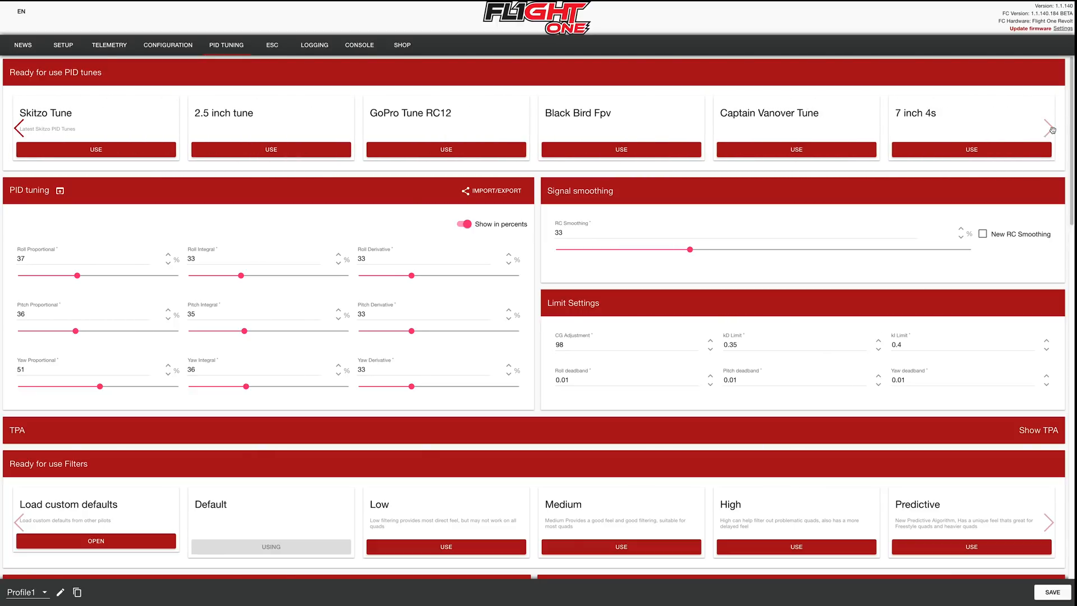
{"action": "mouse_move", "coordinate": [768, 141]}
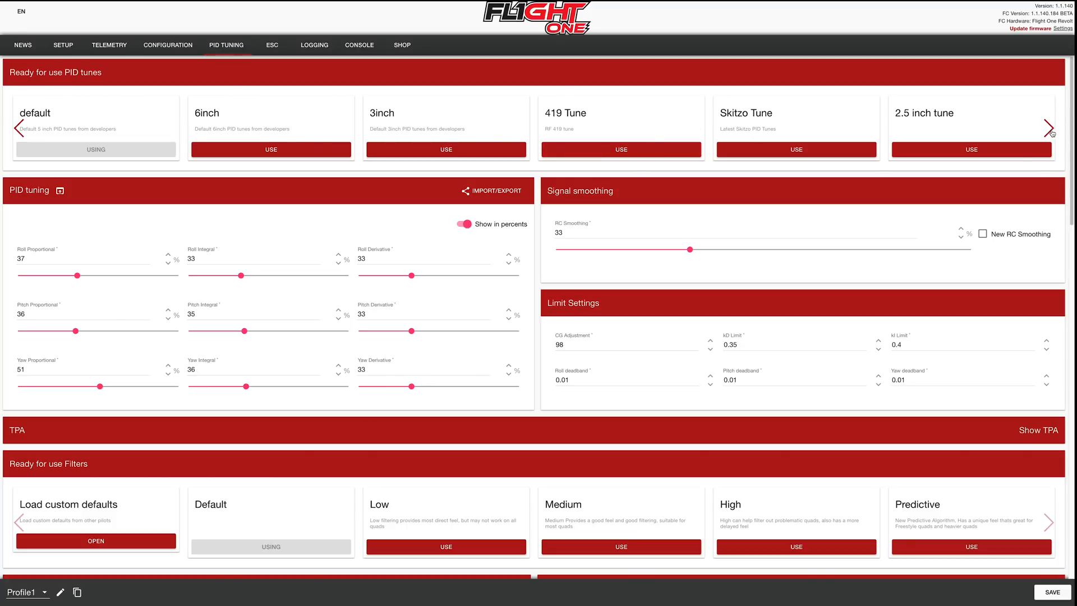
{"action": "left_click", "coordinate": [1049, 128]}
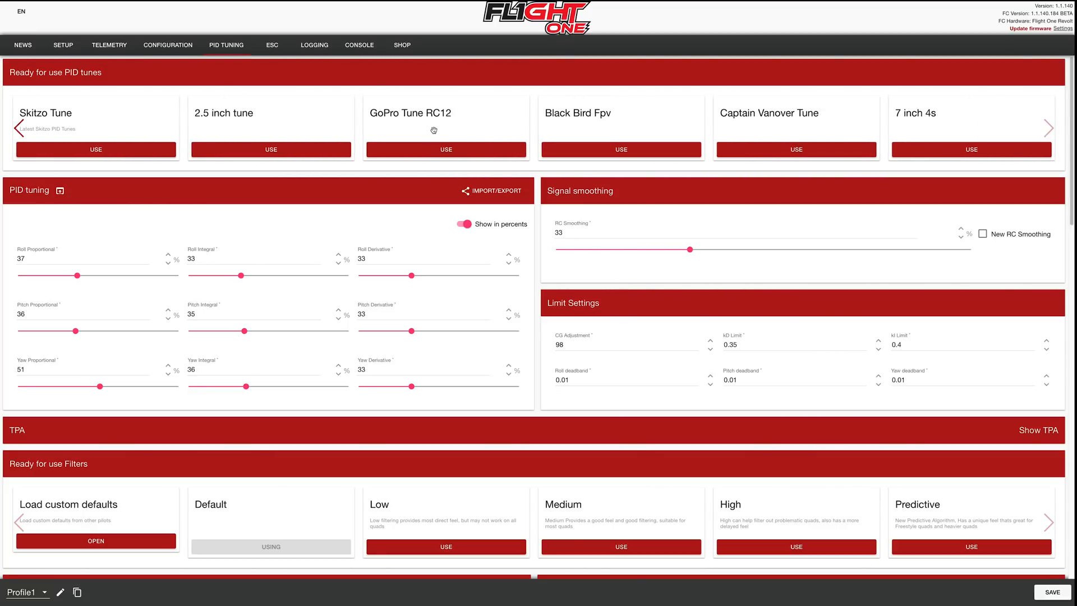
{"action": "mouse_move", "coordinate": [446, 127]}
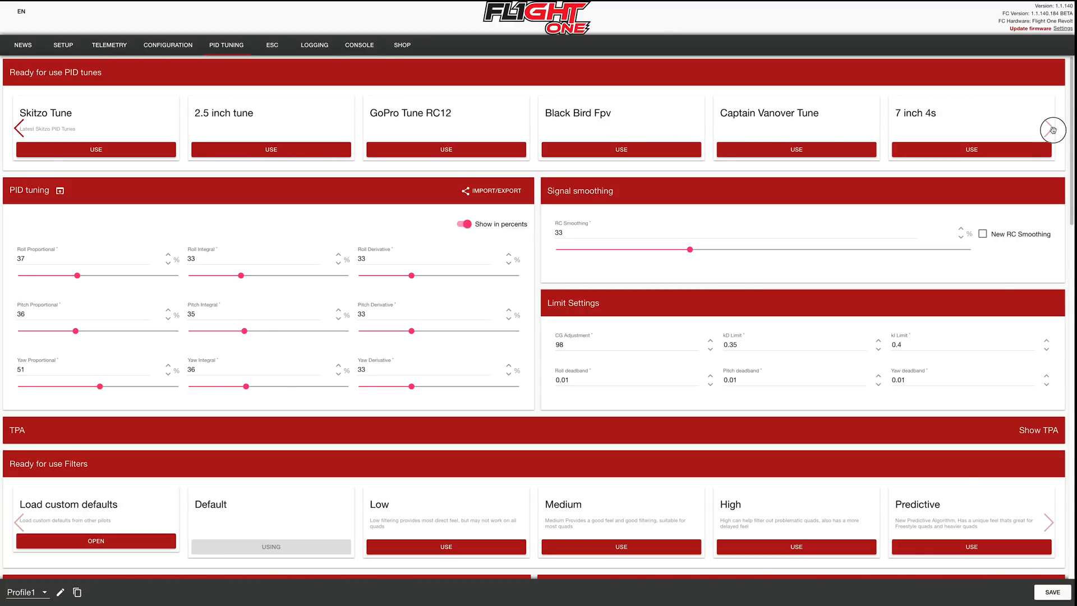
{"action": "mouse_move", "coordinate": [774, 207]}
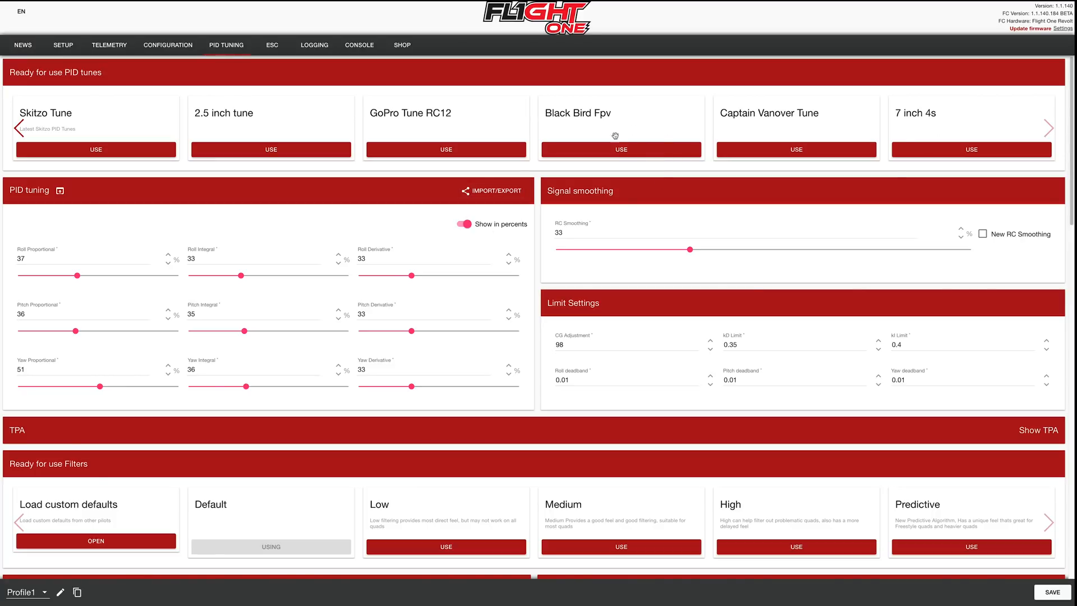
{"action": "mouse_move", "coordinate": [452, 130]}
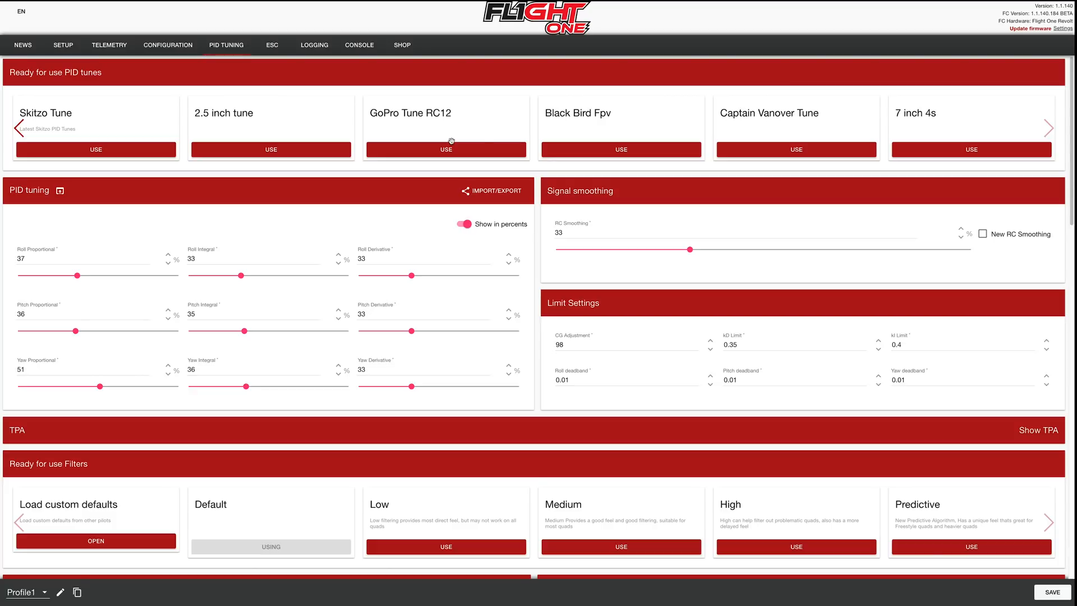
{"action": "mouse_move", "coordinate": [785, 127]}
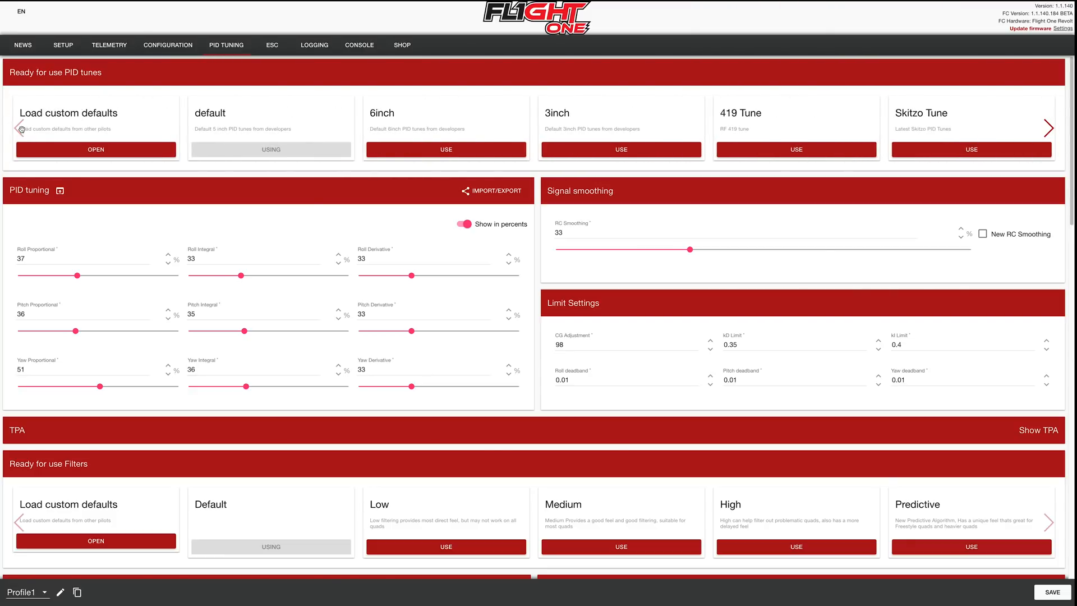
- Scroll down to review the Skitzo tune's loaded PID and filtering values
{"action": "scroll", "scroll_direction": "down", "scroll_amount": 3}
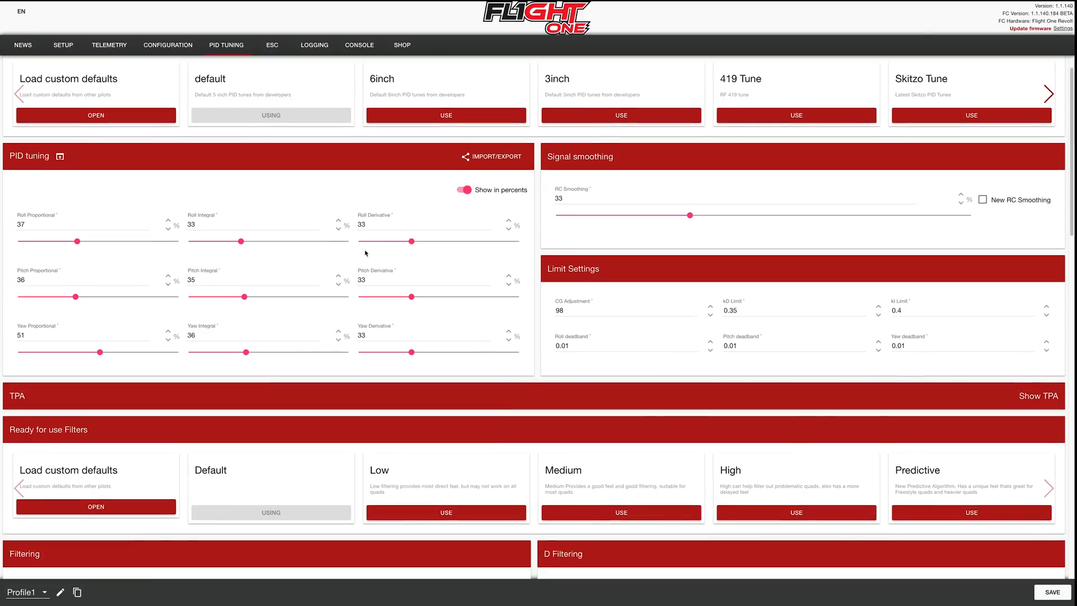
{"action": "scroll", "scroll_direction": "down", "scroll_amount": 3}
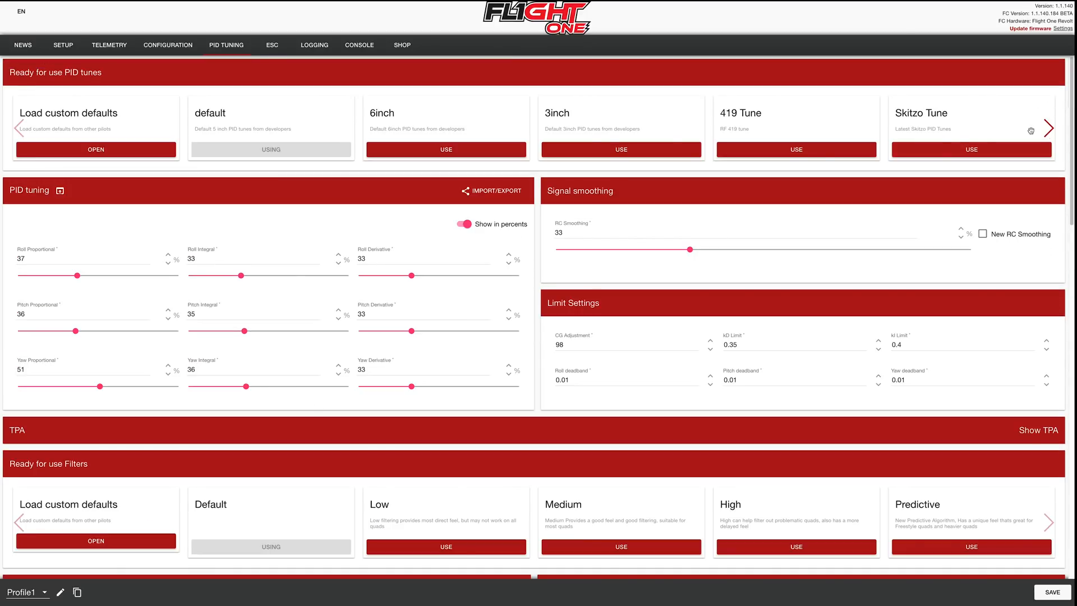
{"action": "scroll", "scroll_direction": "down", "scroll_amount": 3}
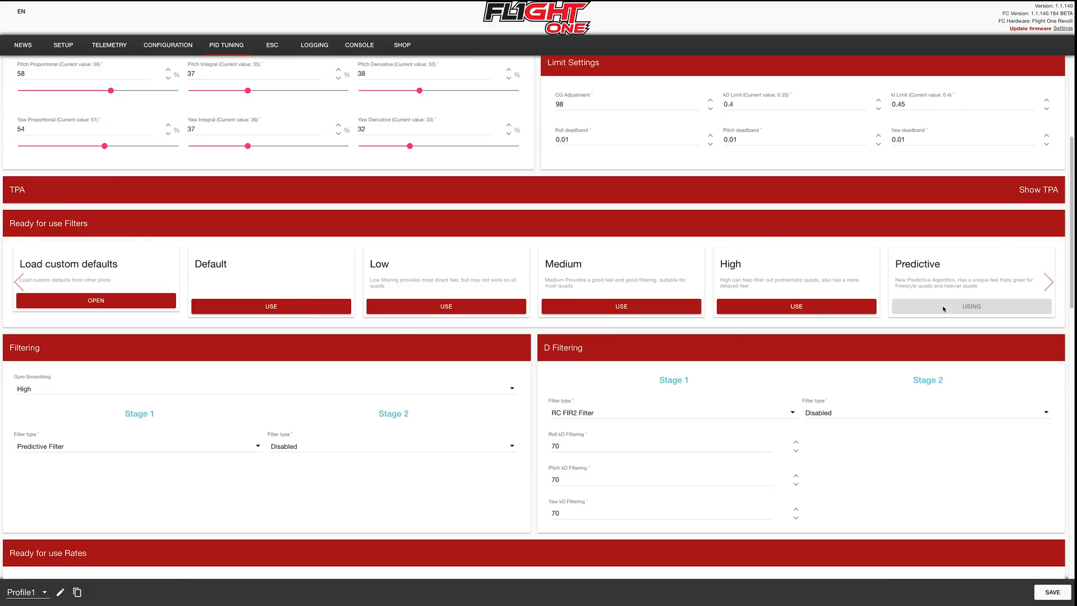
{"action": "mouse_move", "coordinate": [960, 295]}
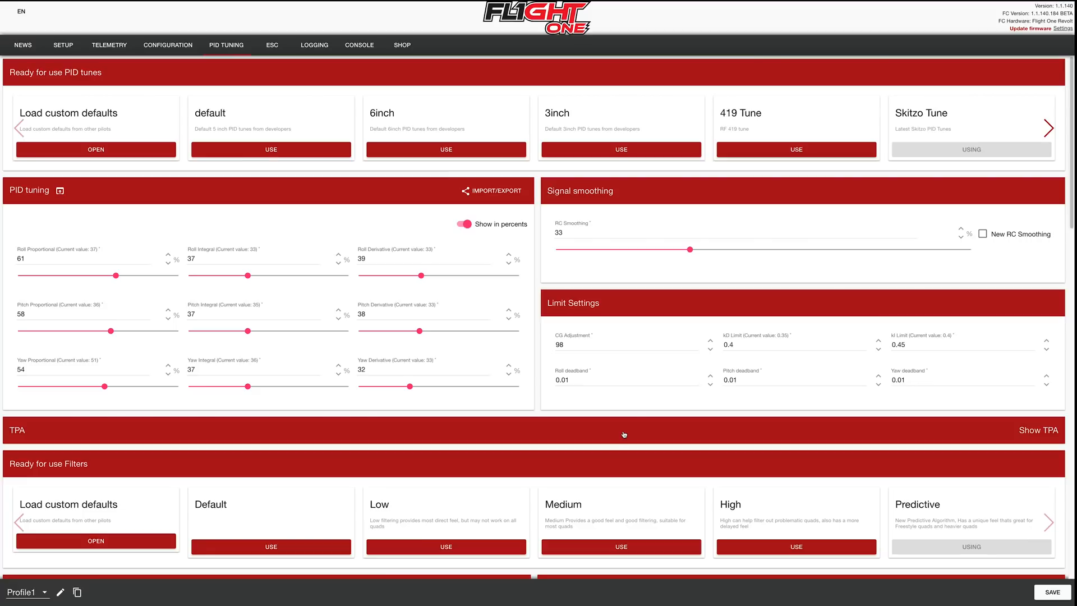
{"action": "scroll", "scroll_direction": "down", "scroll_amount": 3}
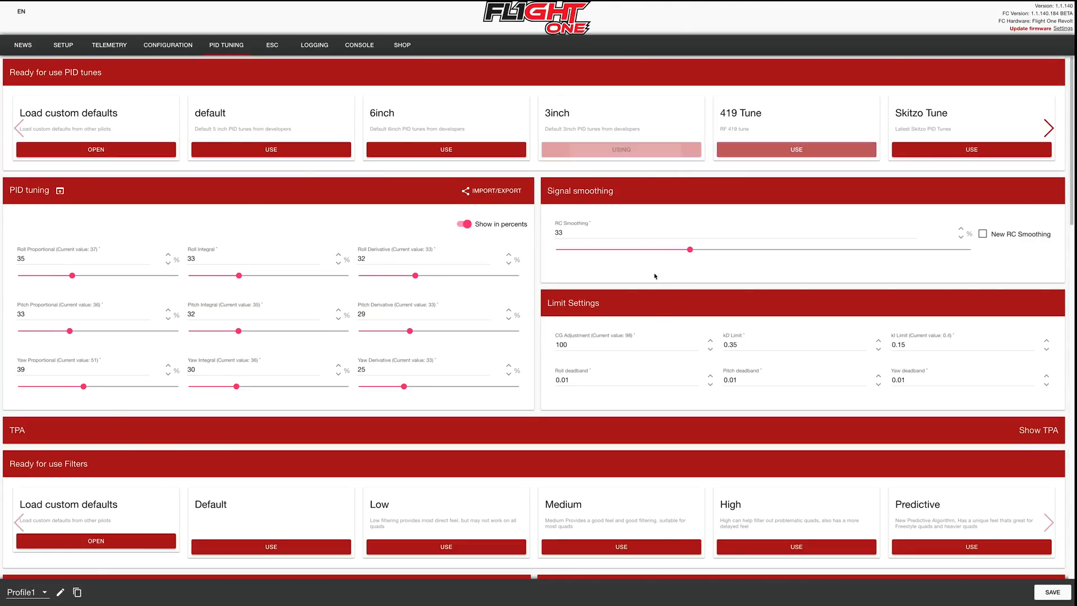
{"action": "scroll", "scroll_direction": "down", "scroll_amount": 3}
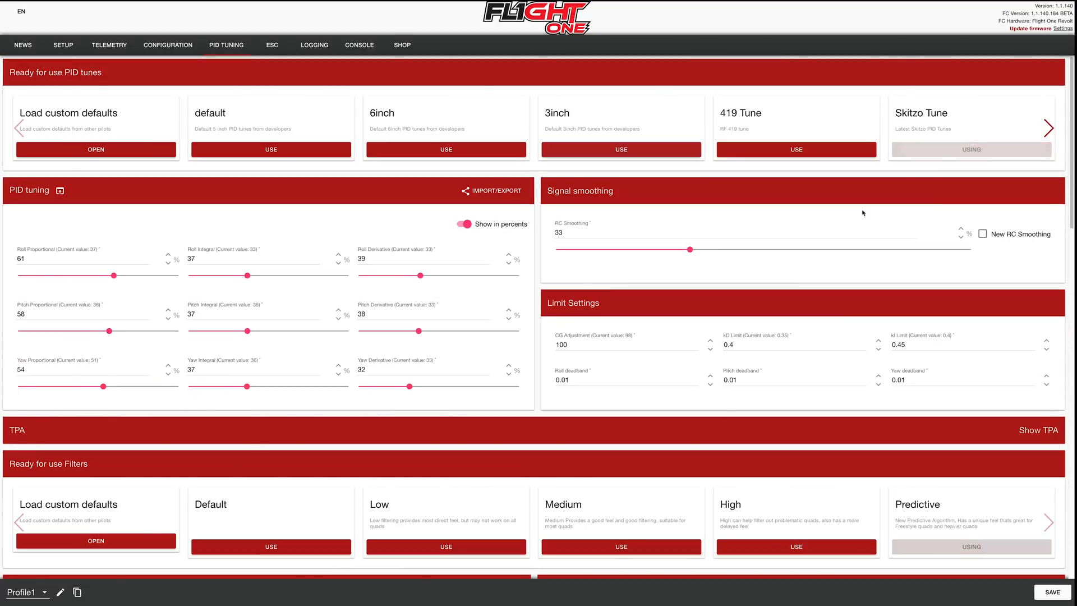
{"action": "scroll", "scroll_direction": "down", "scroll_amount": 3}
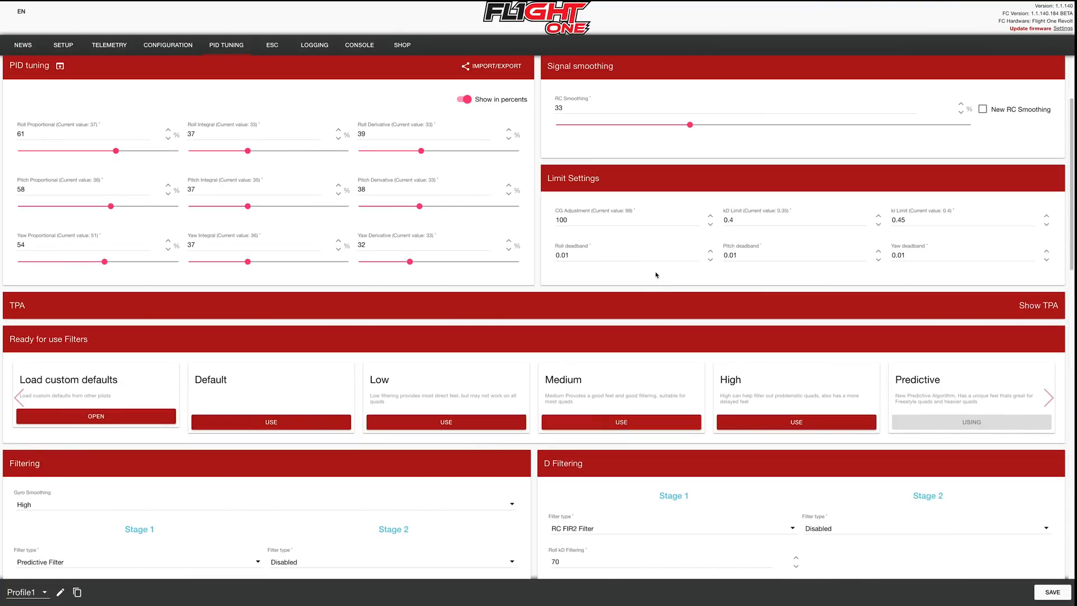
{"action": "mouse_move", "coordinate": [547, 315]}
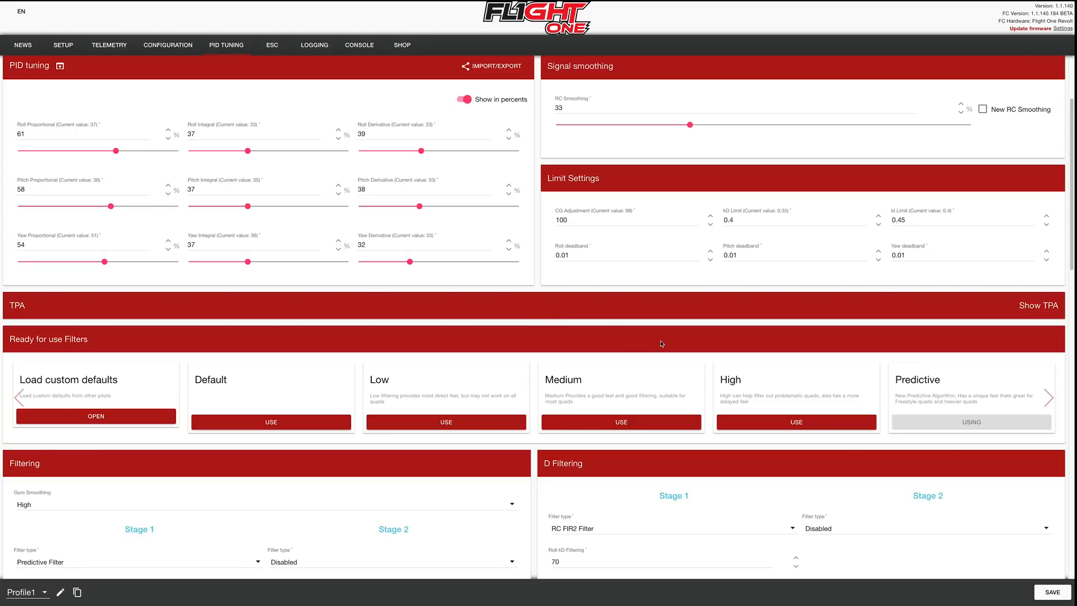
{"action": "scroll", "scroll_direction": "down", "scroll_amount": 3}
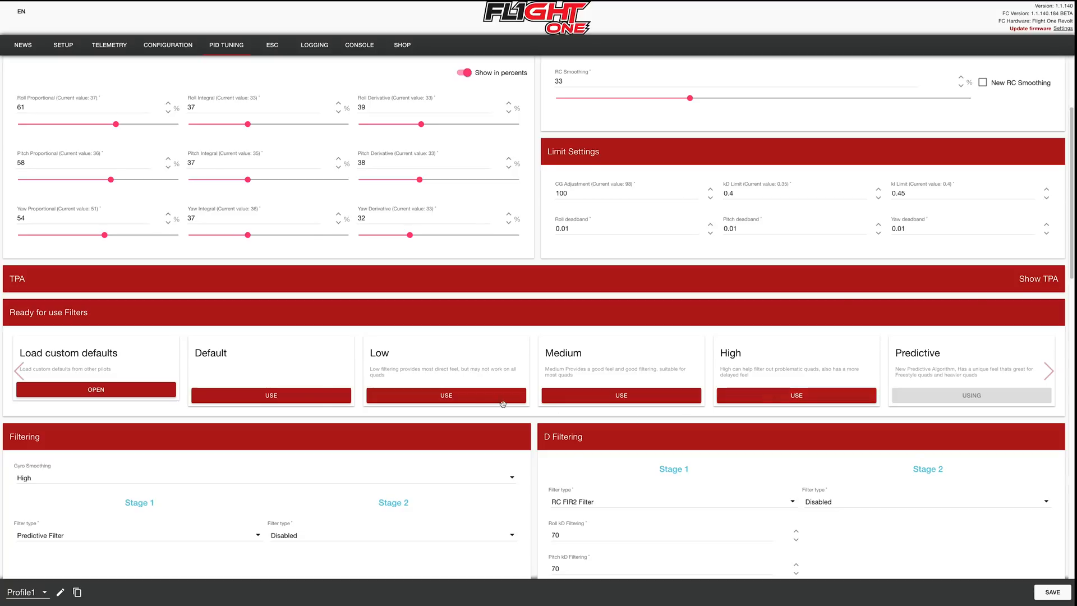
{"action": "mouse_move", "coordinate": [1030, 422]}
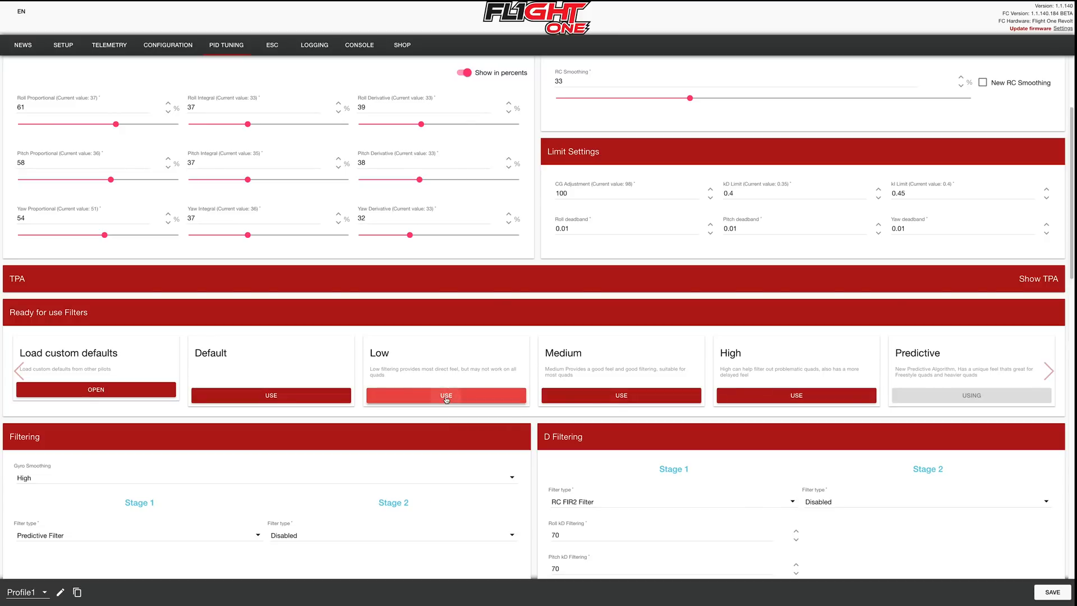
{"action": "left_click", "coordinate": [445, 395]}
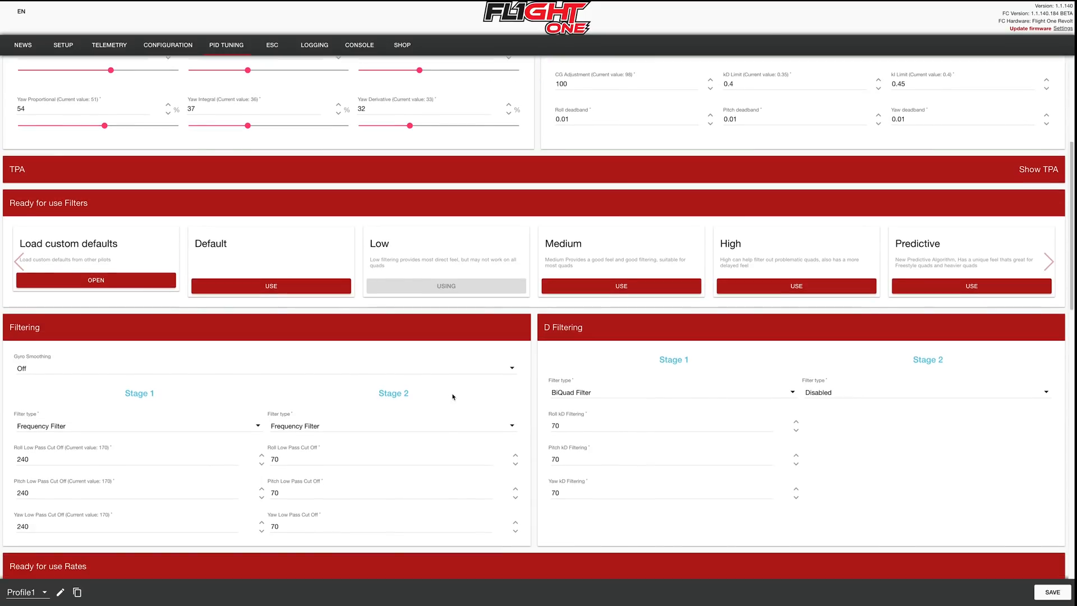
{"action": "mouse_move", "coordinate": [274, 440]}
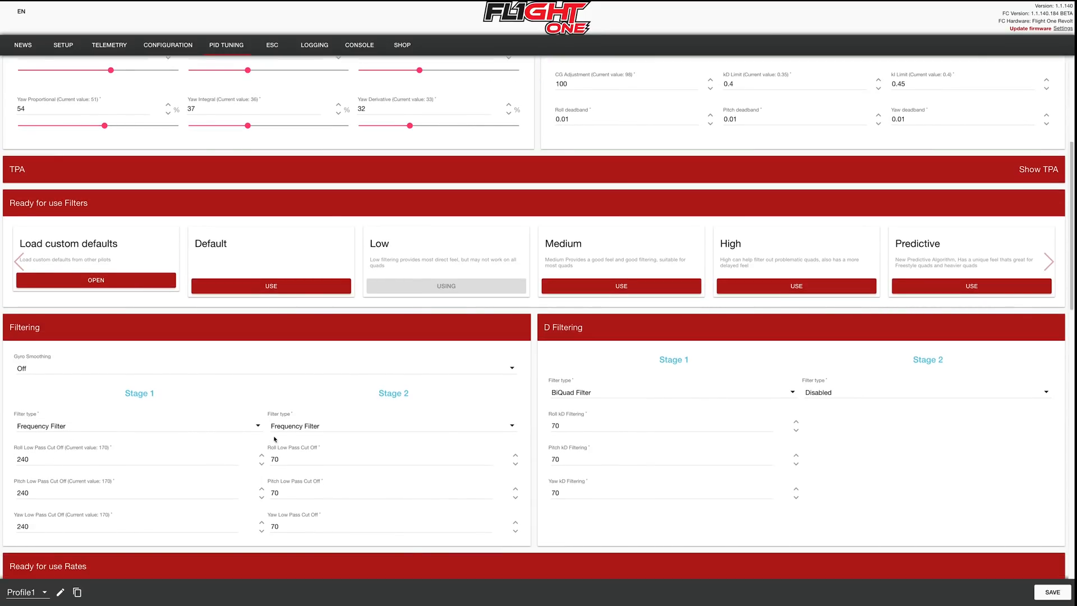
{"action": "left_click", "coordinate": [620, 286]}
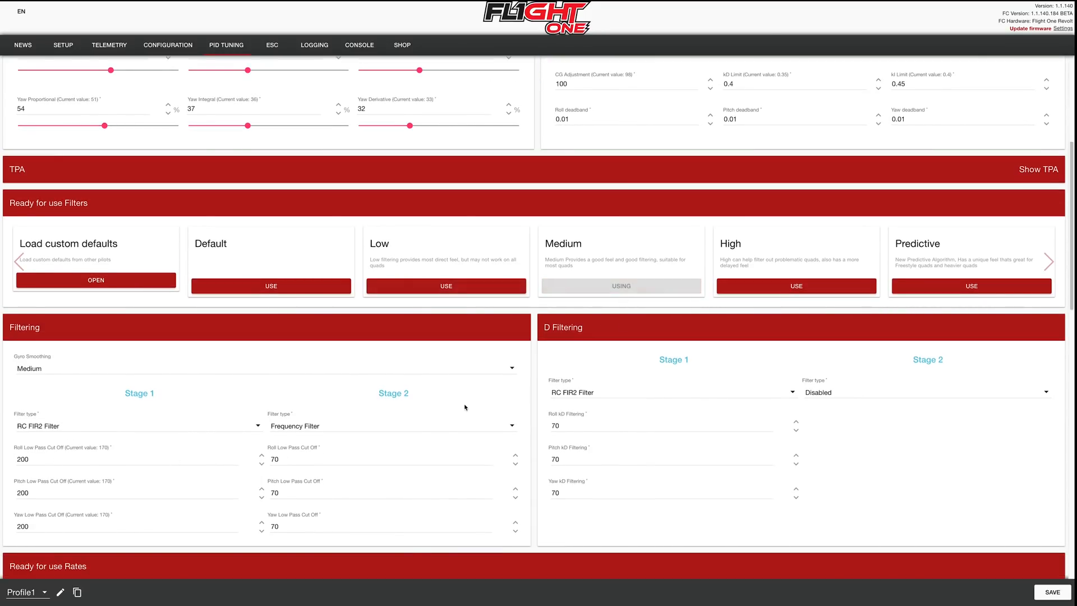
{"action": "scroll", "scroll_direction": "up", "scroll_amount": 3}
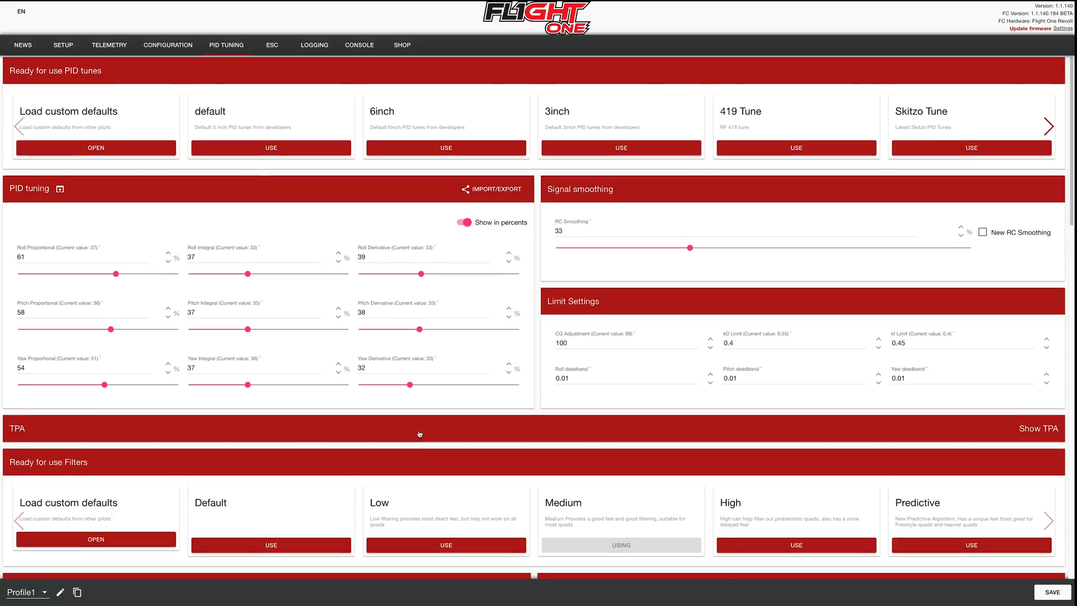
{"action": "scroll", "scroll_direction": "down", "scroll_amount": 3}
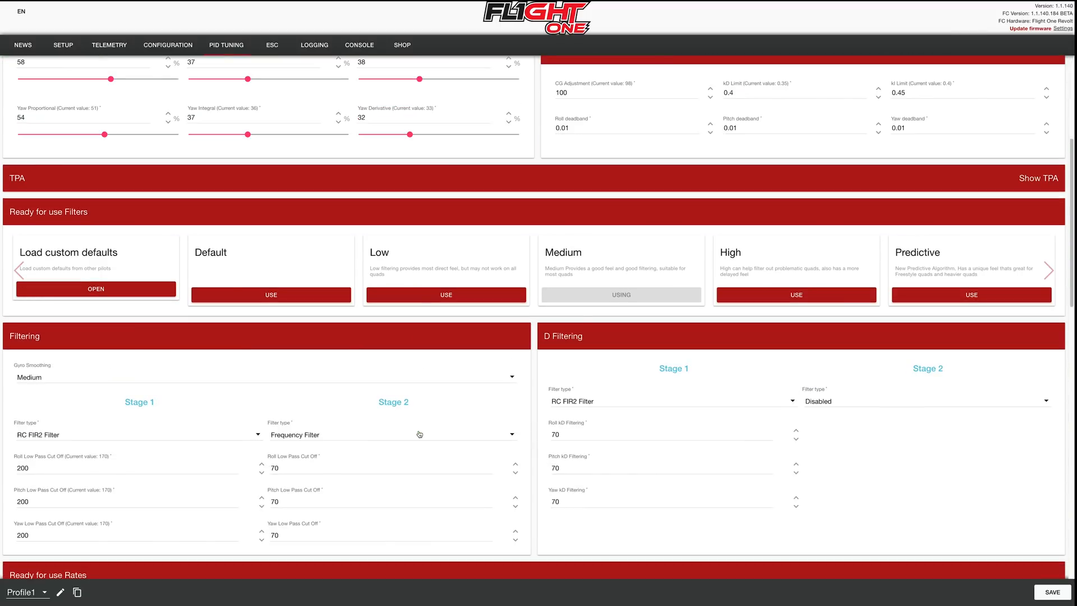
{"action": "mouse_move", "coordinate": [620, 296]}
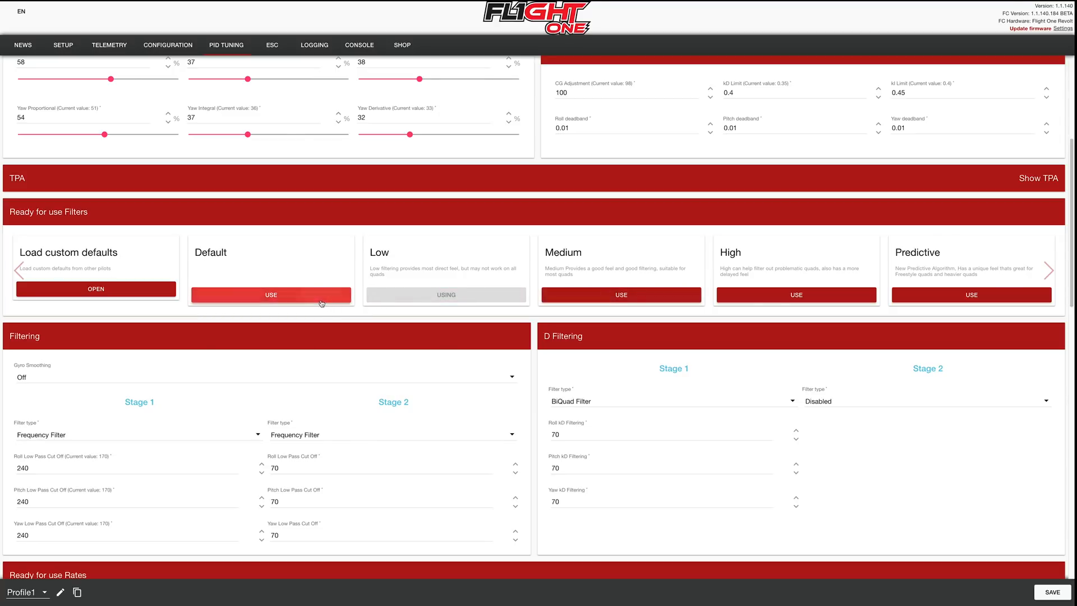
{"action": "left_click", "coordinate": [621, 295]}
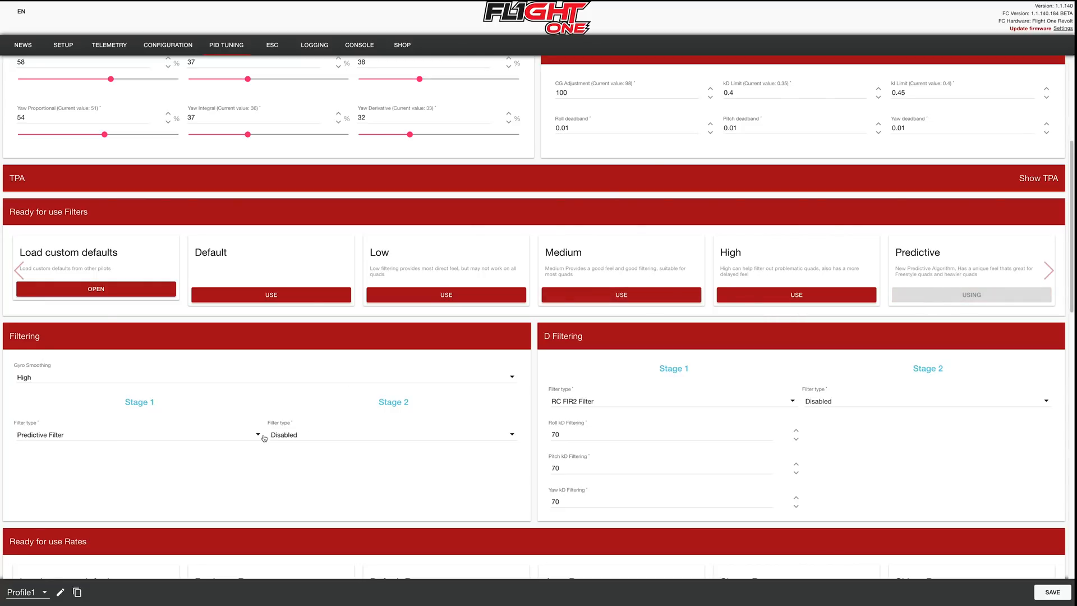
- Set stage 1 gyro filtering to Frequency Filter, keeping its 200 cut-offs
{"action": "scroll", "scroll_direction": "up", "scroll_amount": 3}
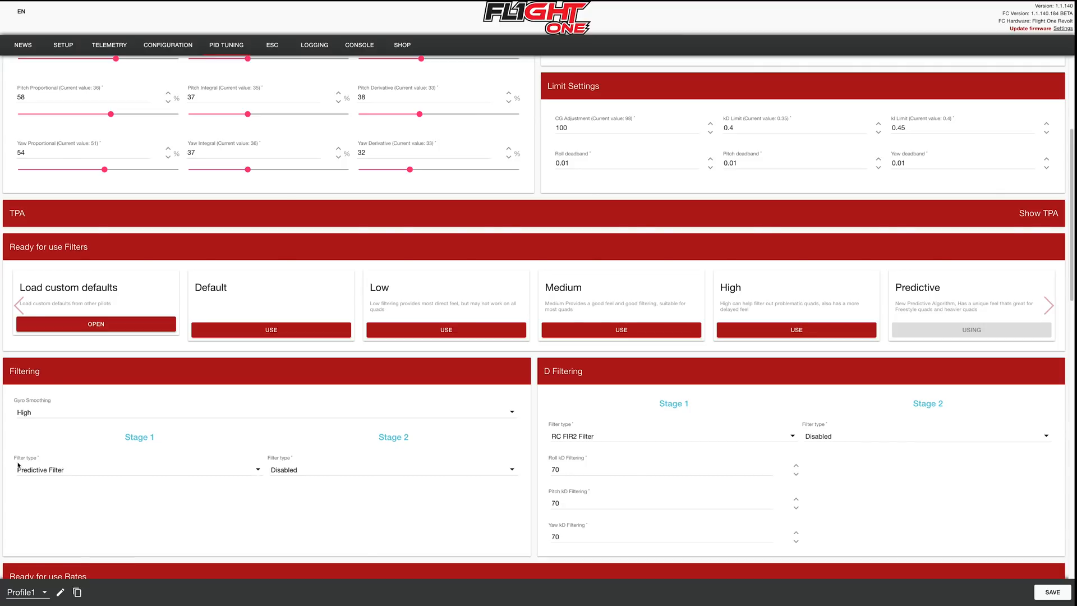
{"action": "mouse_move", "coordinate": [164, 454]}
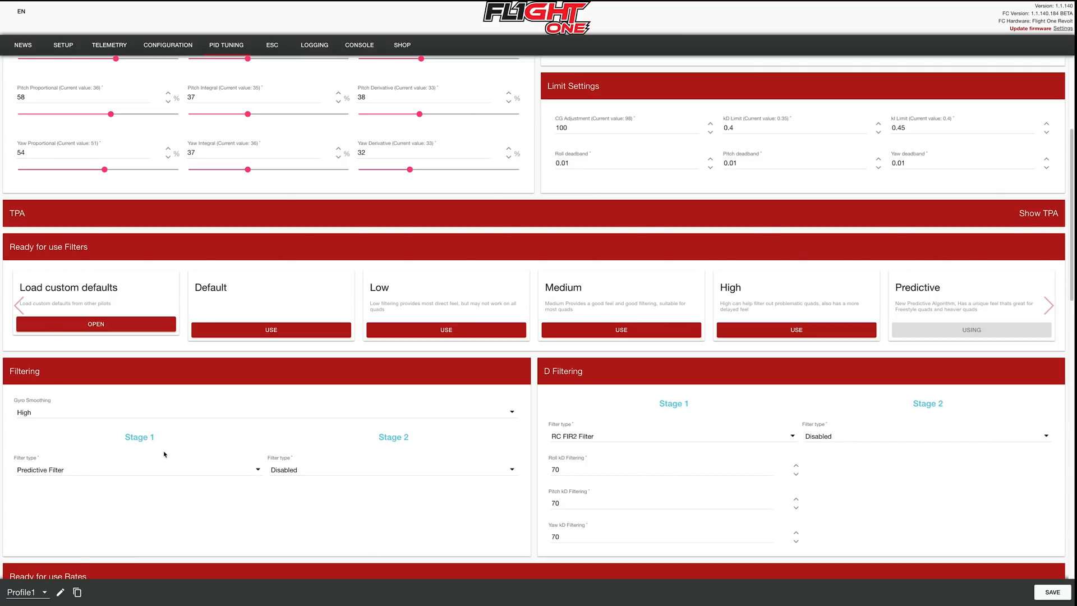
{"action": "mouse_move", "coordinate": [152, 446]}
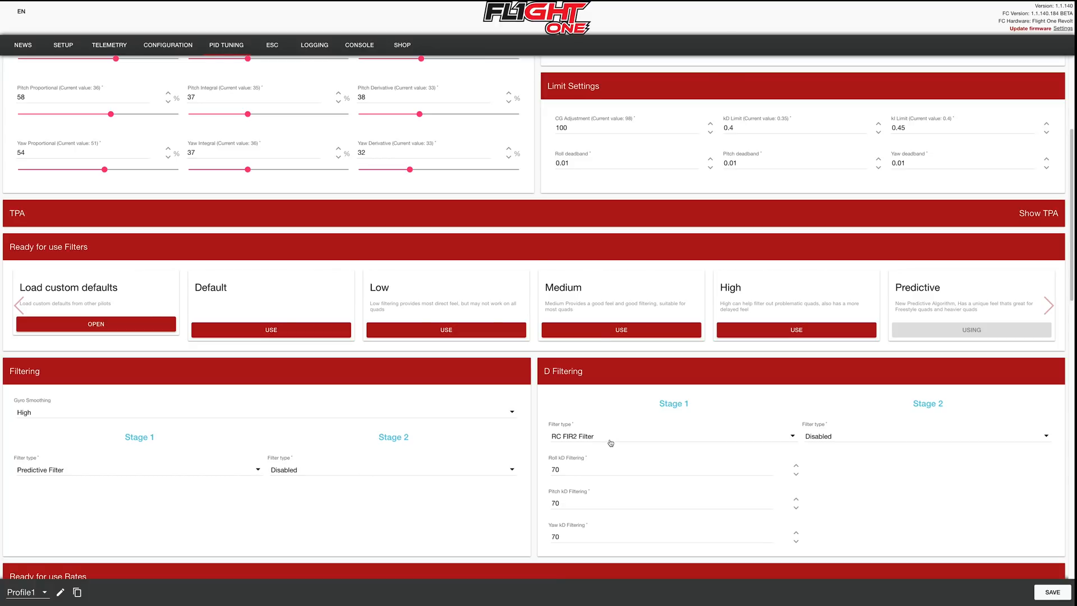
{"action": "mouse_move", "coordinate": [944, 453]}
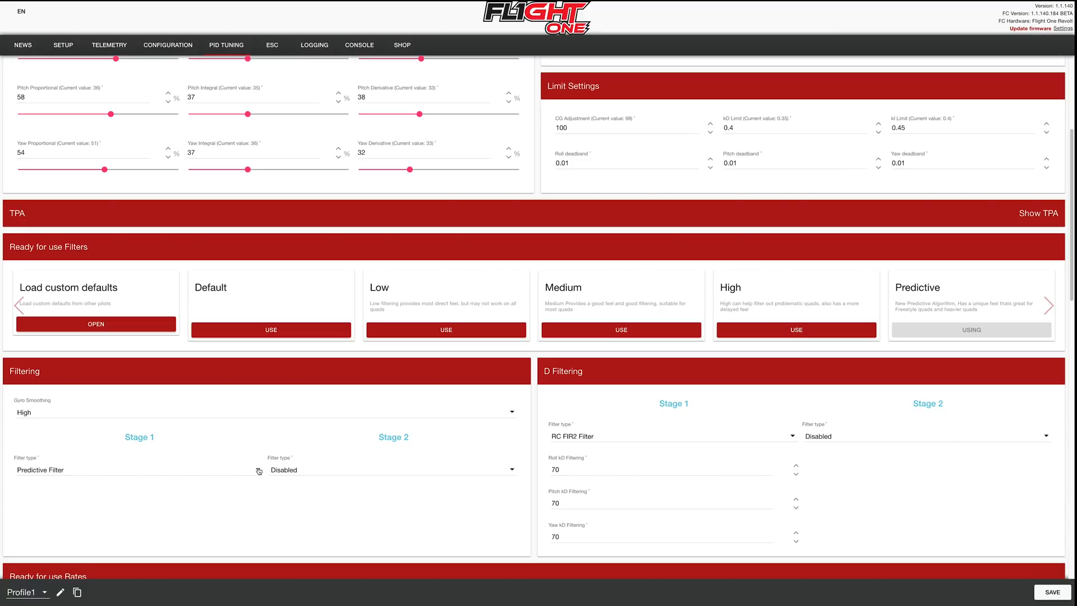
{"action": "left_click", "coordinate": [137, 469]}
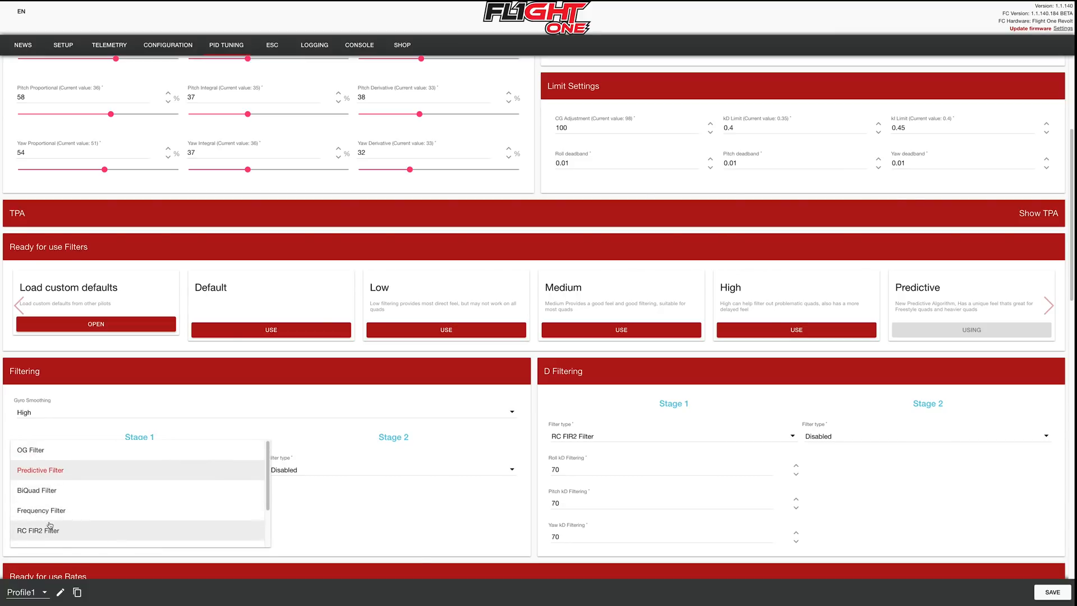
{"action": "left_click", "coordinate": [40, 509]}
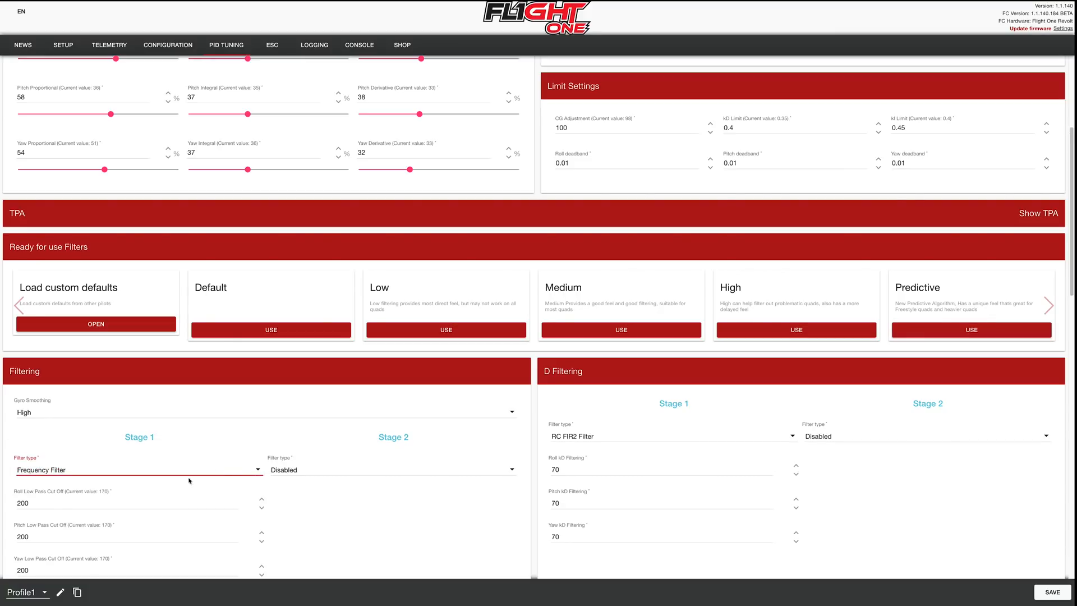
{"action": "scroll", "scroll_direction": "down", "scroll_amount": 3}
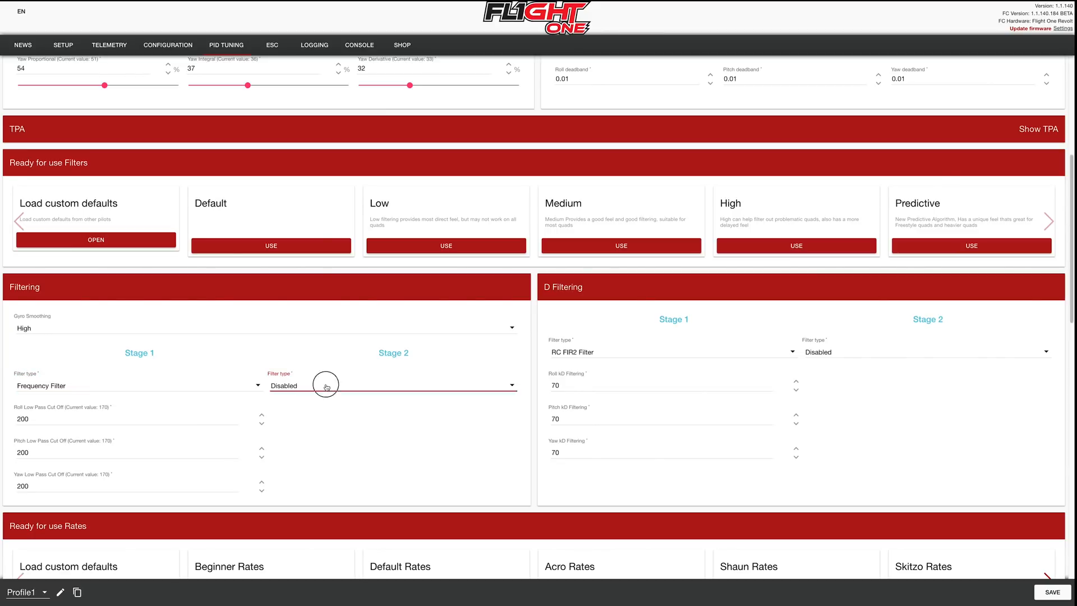
- Set stage 2 gyro filtering to Frequency Filter with roll, pitch and yaw cut-offs of 120
{"action": "left_click", "coordinate": [391, 384]}
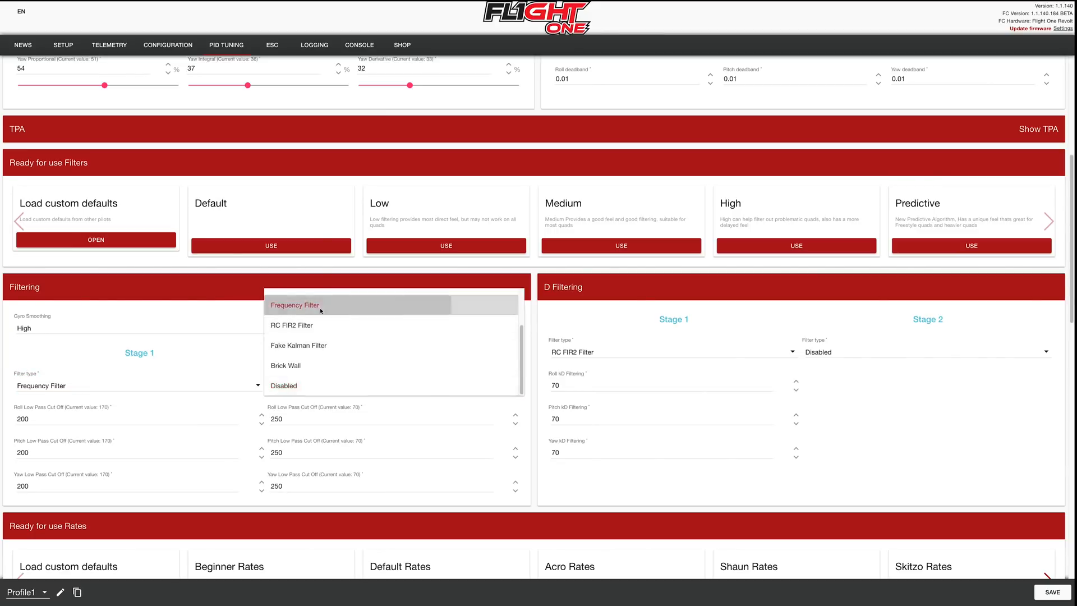
{"action": "left_click", "coordinate": [294, 305]}
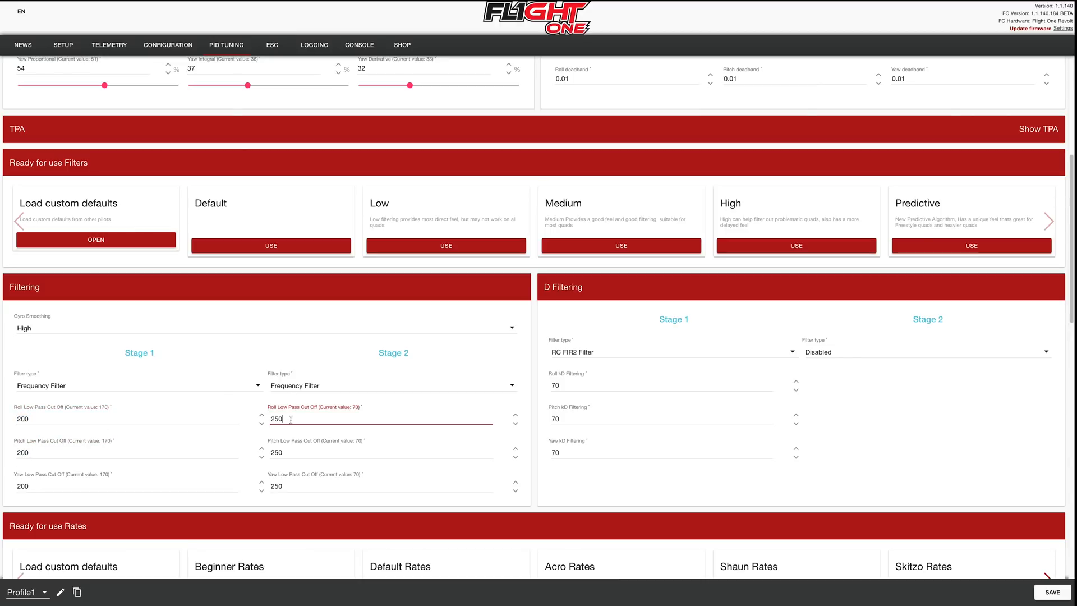
{"action": "type", "text": "120"}
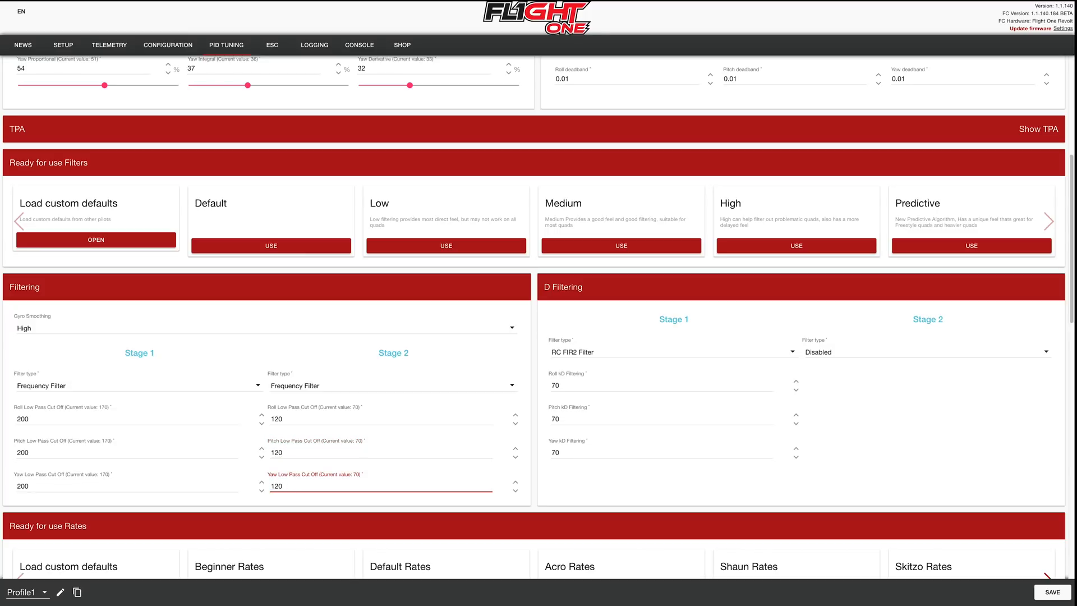
{"action": "left_click", "coordinate": [378, 452]}
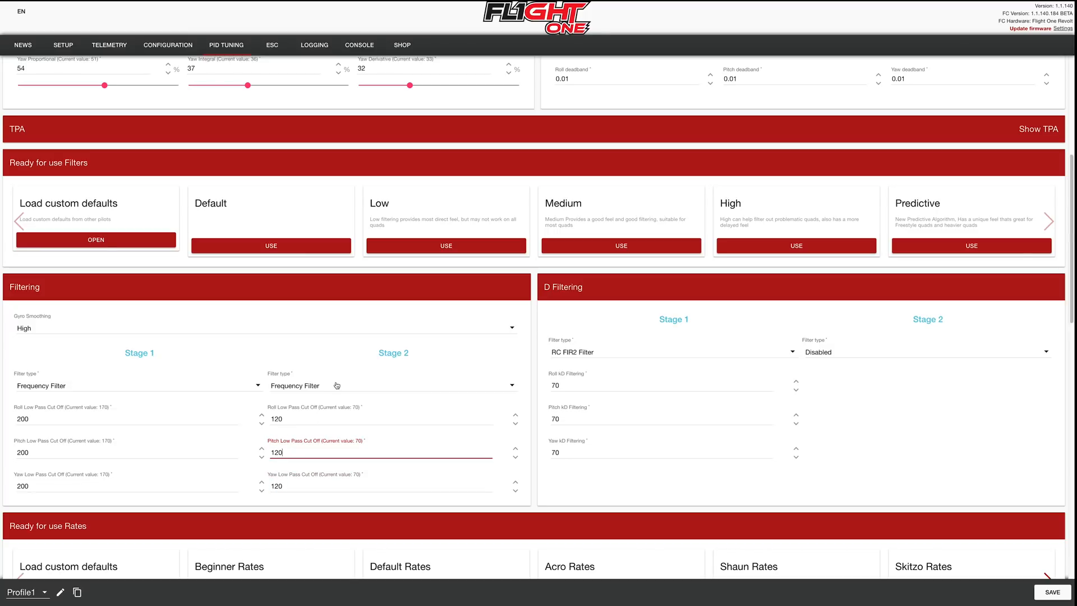
{"action": "left_click", "coordinate": [134, 385]}
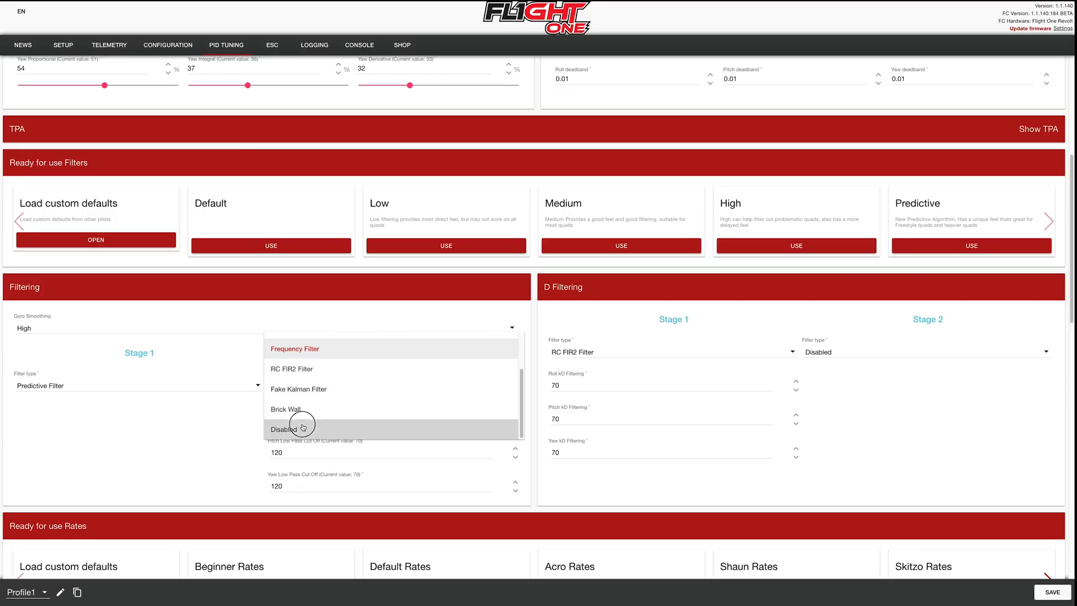
- Turn gyro smoothing off and try Frequency Filter D filtering with values 230, 200, 120, 120
{"action": "left_click", "coordinate": [283, 429]}
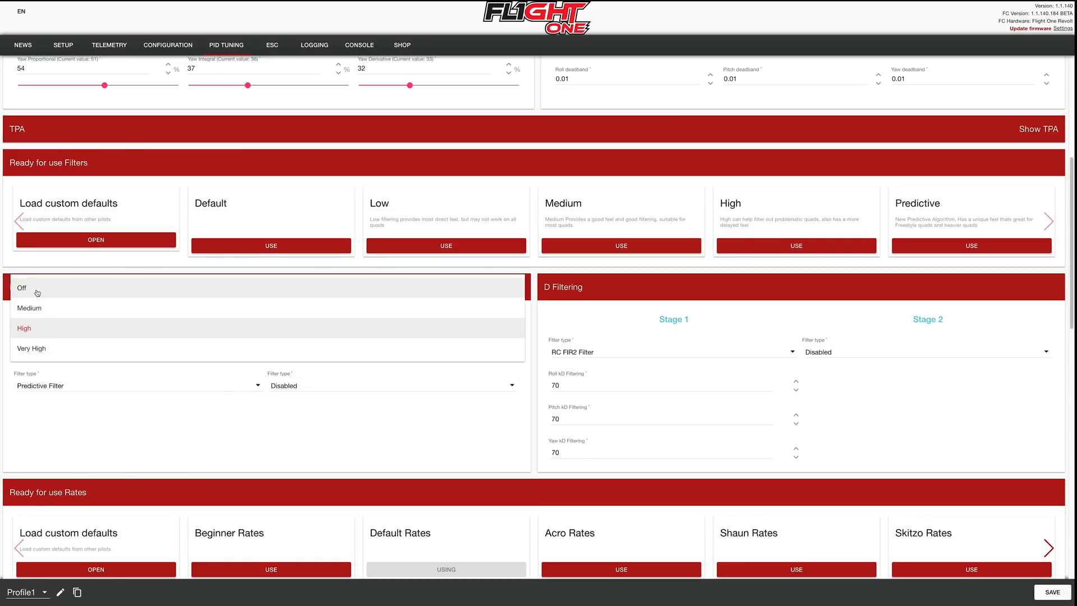
{"action": "left_click", "coordinate": [20, 287]}
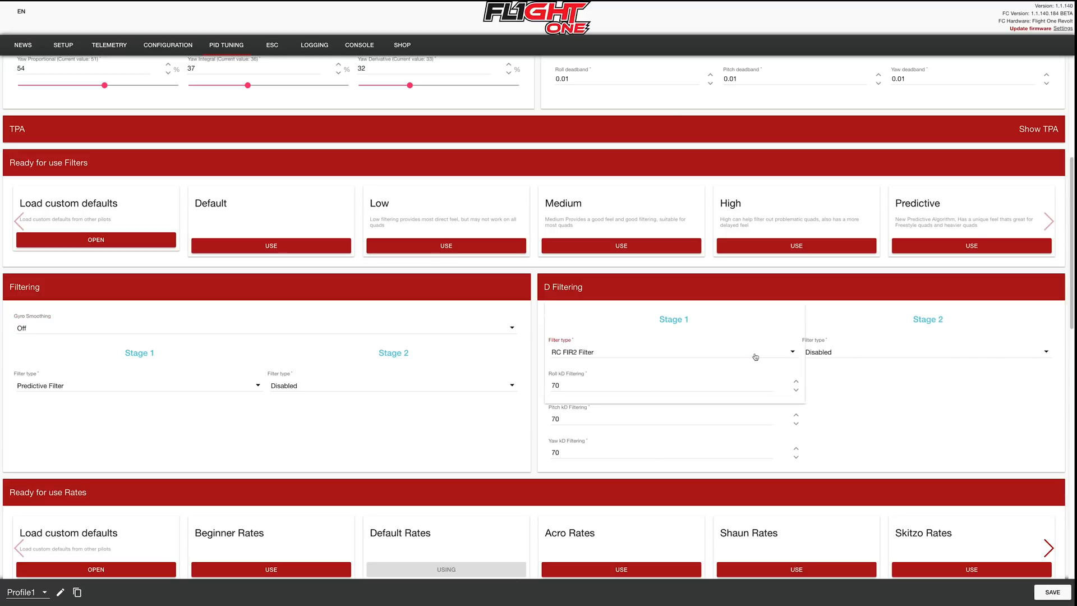
{"action": "left_click", "coordinate": [673, 351]}
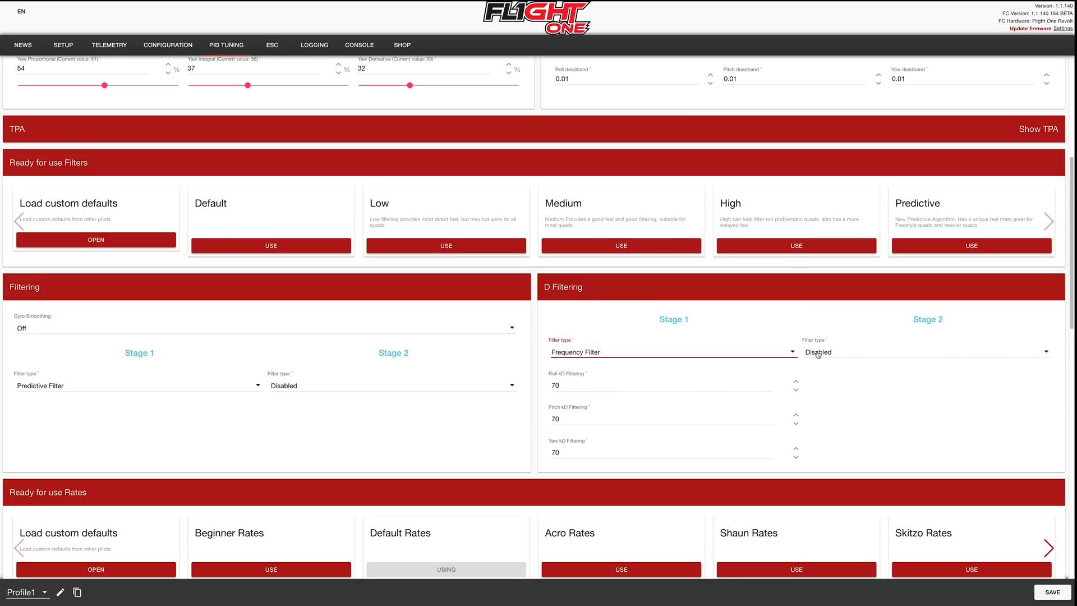
{"action": "left_click", "coordinate": [928, 352]}
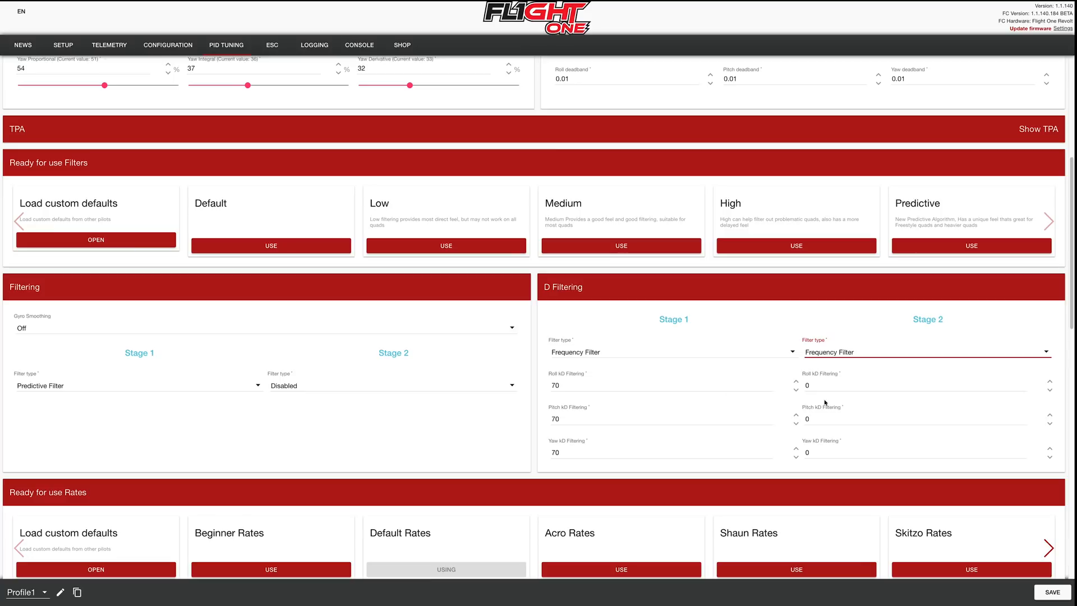
{"action": "type", "text": "230"}
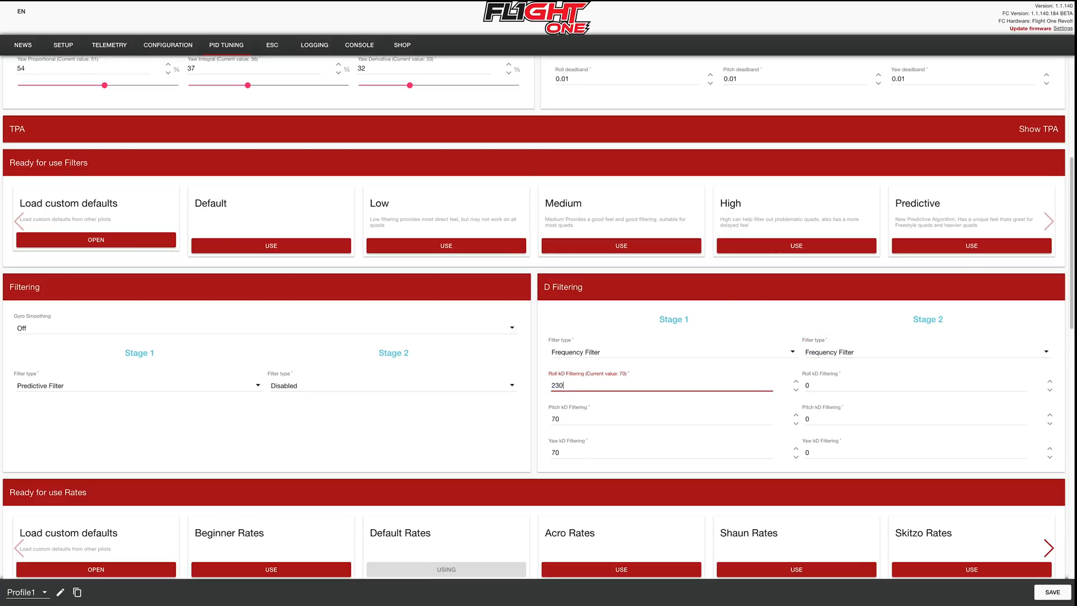
{"action": "type", "text": "200"}
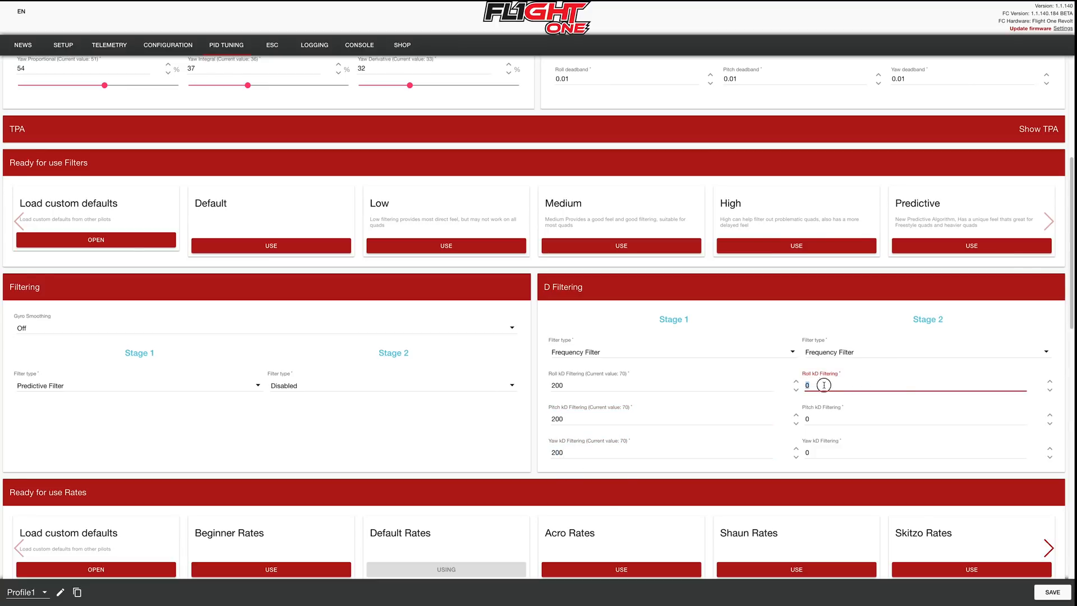
{"action": "type", "text": "120"}
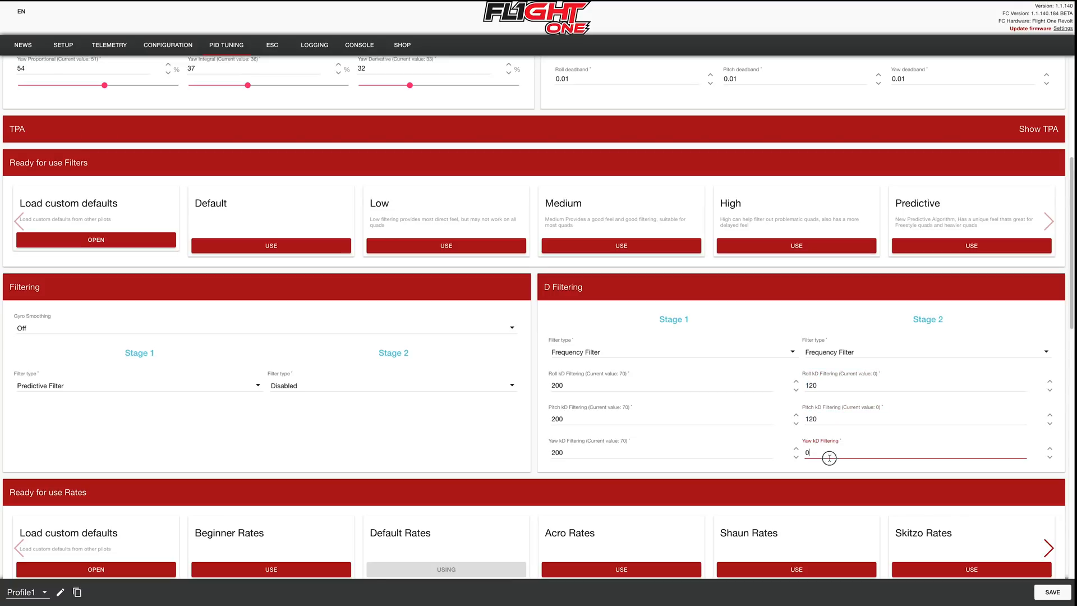
{"action": "type", "text": "120"}
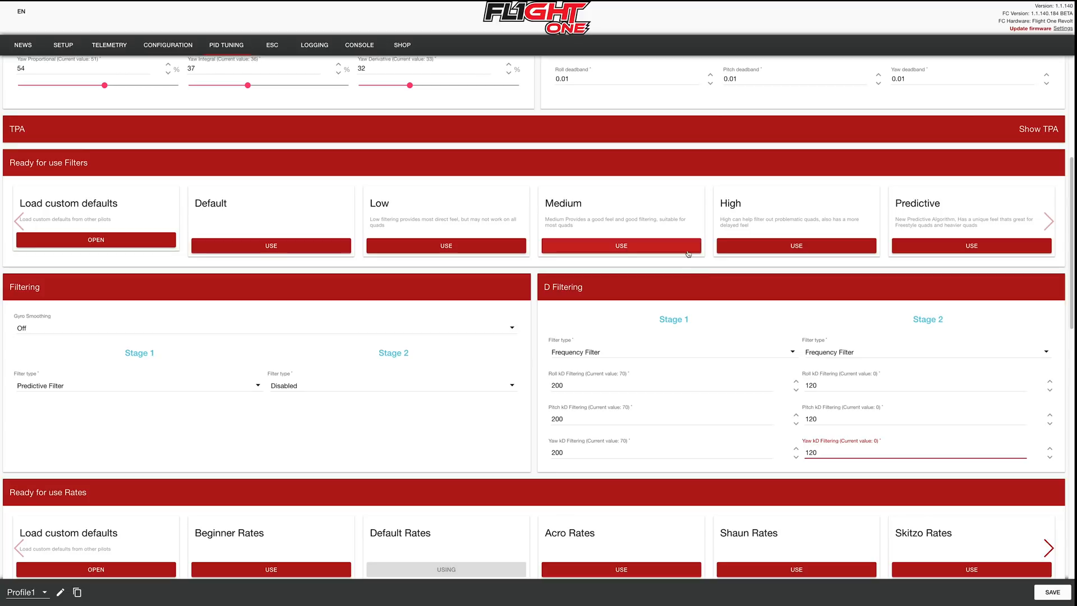
- Try the Medium preset, then reapply Predictive and keep Predictive Filter for stage 1
{"action": "left_click", "coordinate": [620, 245]}
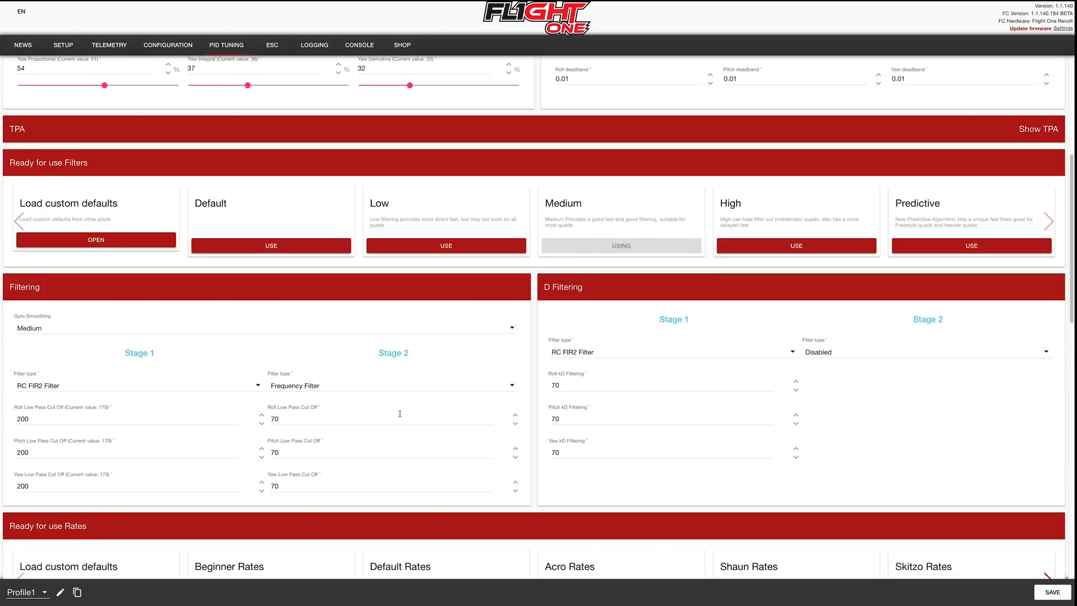
{"action": "left_click", "coordinate": [263, 327]}
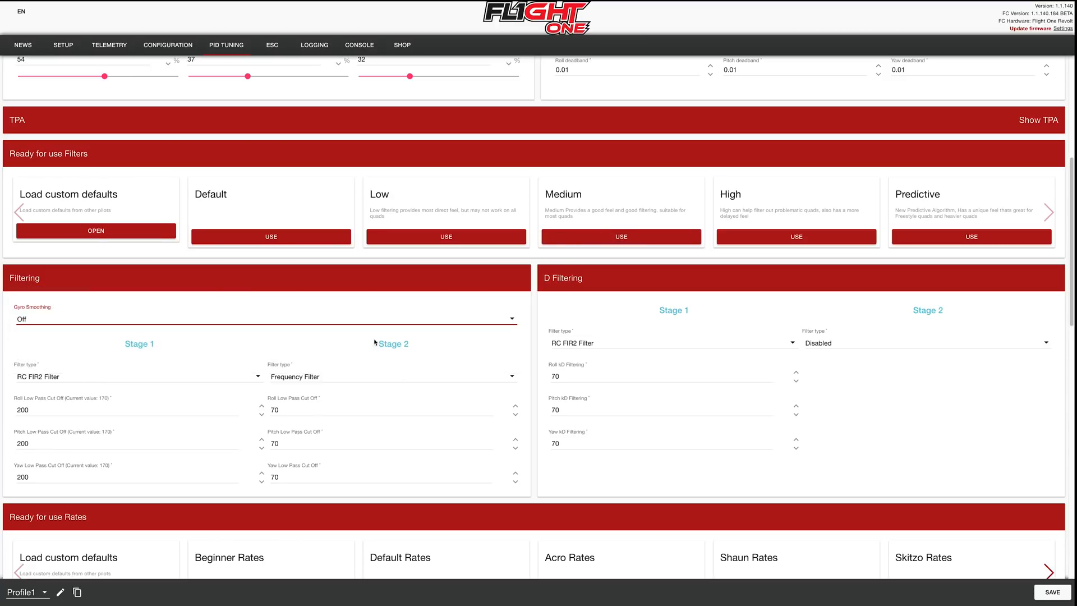
{"action": "mouse_move", "coordinate": [624, 317]}
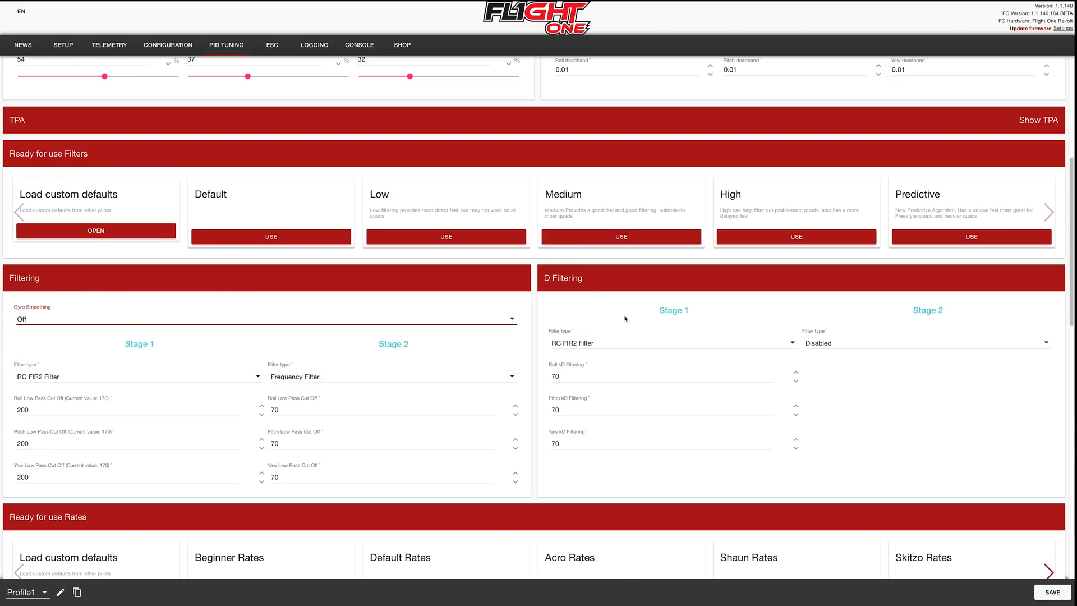
{"action": "mouse_move", "coordinate": [204, 371]}
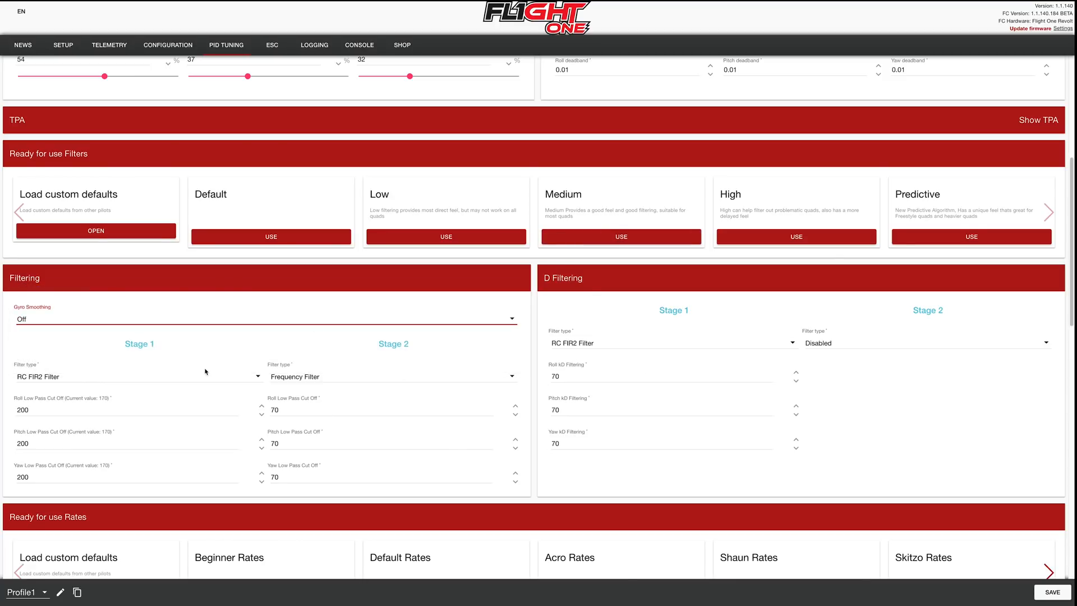
{"action": "left_click", "coordinate": [970, 236]}
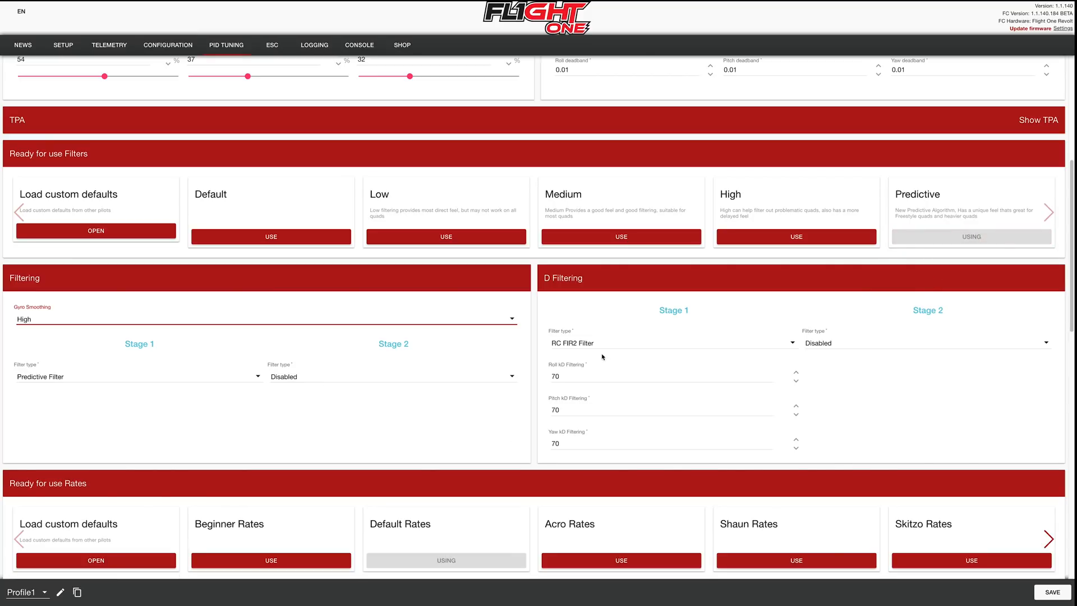
{"action": "type", "text": "200"}
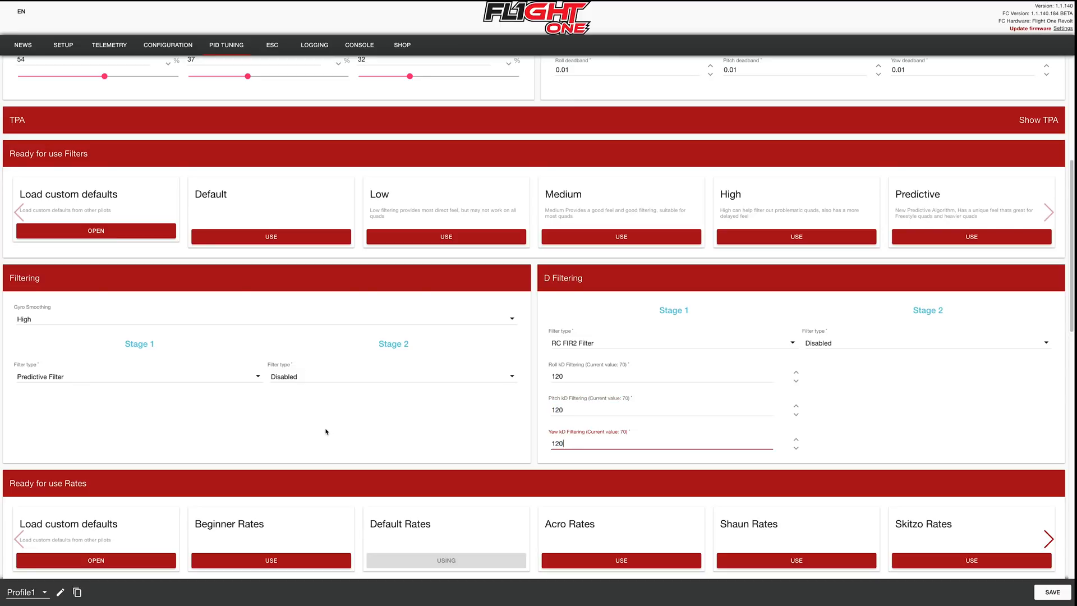
{"action": "left_click", "coordinate": [136, 376]}
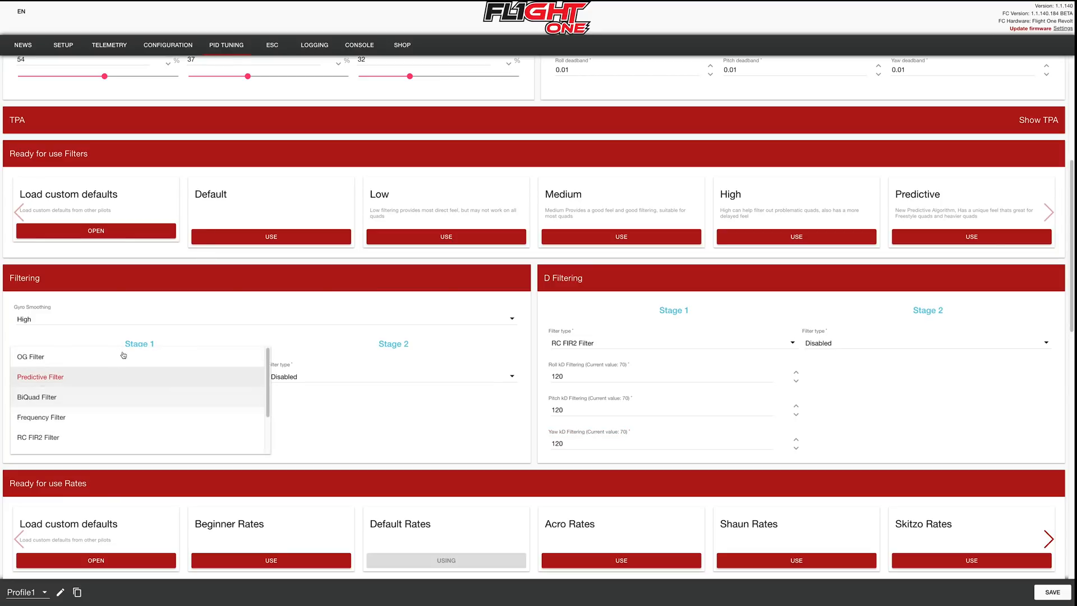
{"action": "left_click", "coordinate": [40, 377]}
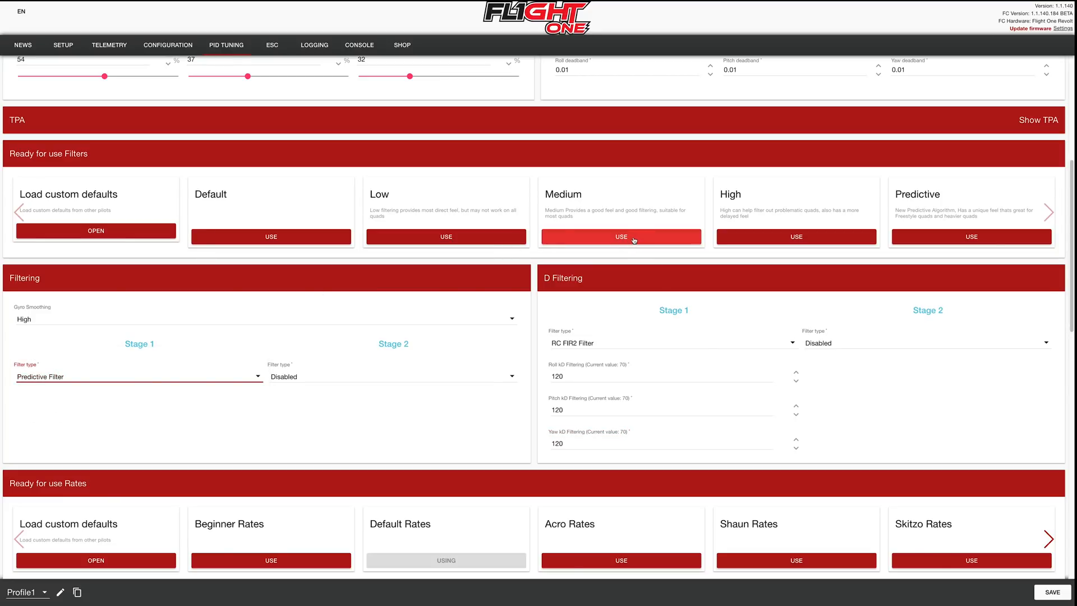
- Apply the Medium preset and set stage 1 cut-offs to 170 and stage 2 to 100, 120, 120
{"action": "left_click", "coordinate": [620, 236]}
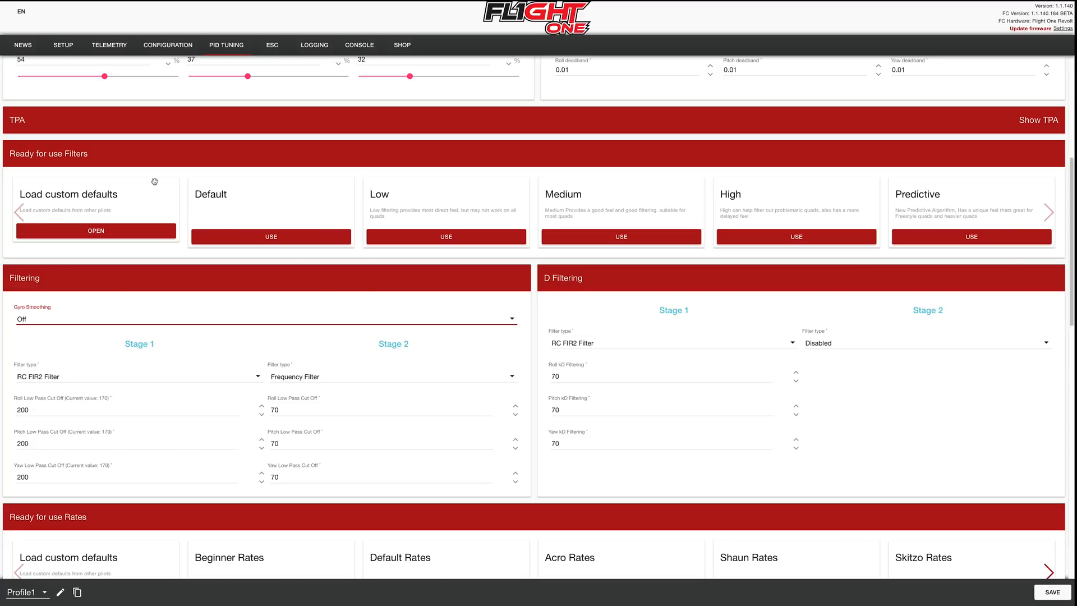
{"action": "left_click", "coordinate": [378, 409]}
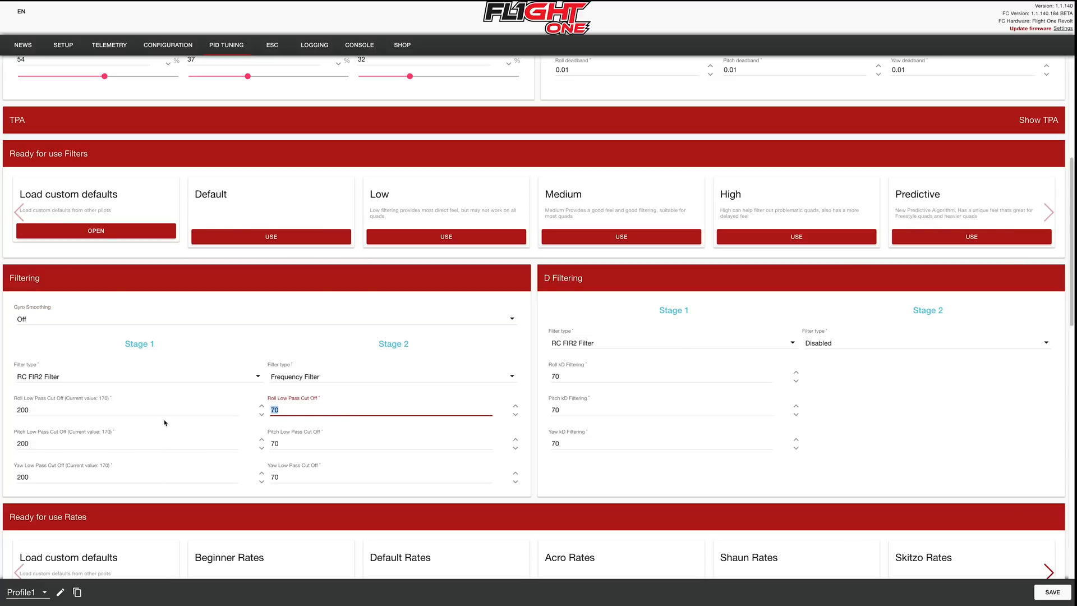
{"action": "mouse_move", "coordinate": [314, 410]}
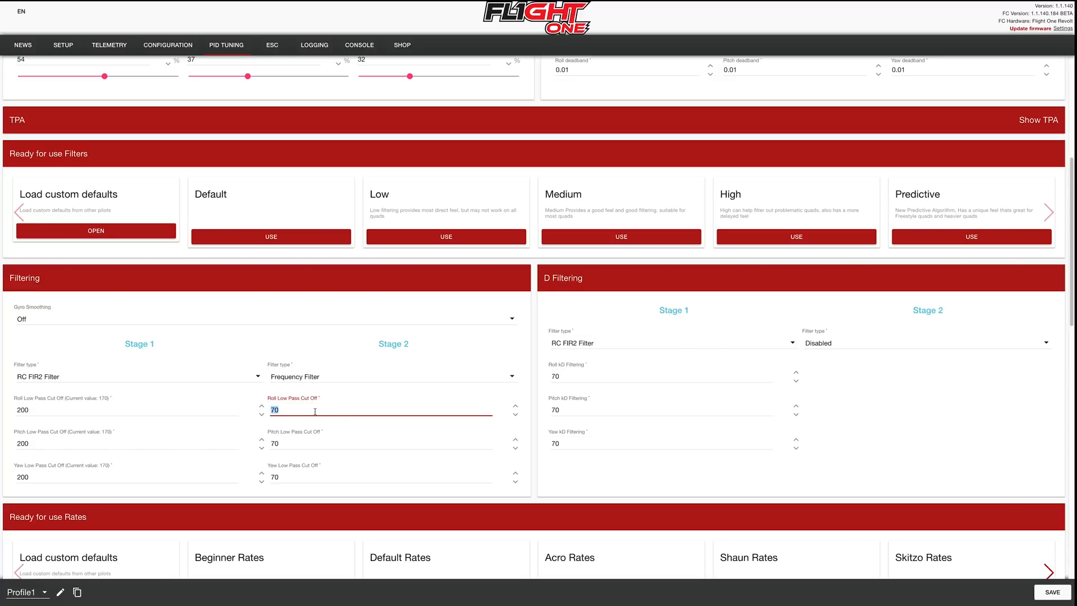
{"action": "left_click", "coordinate": [123, 411]}
{"action": "type", "text": "170"}
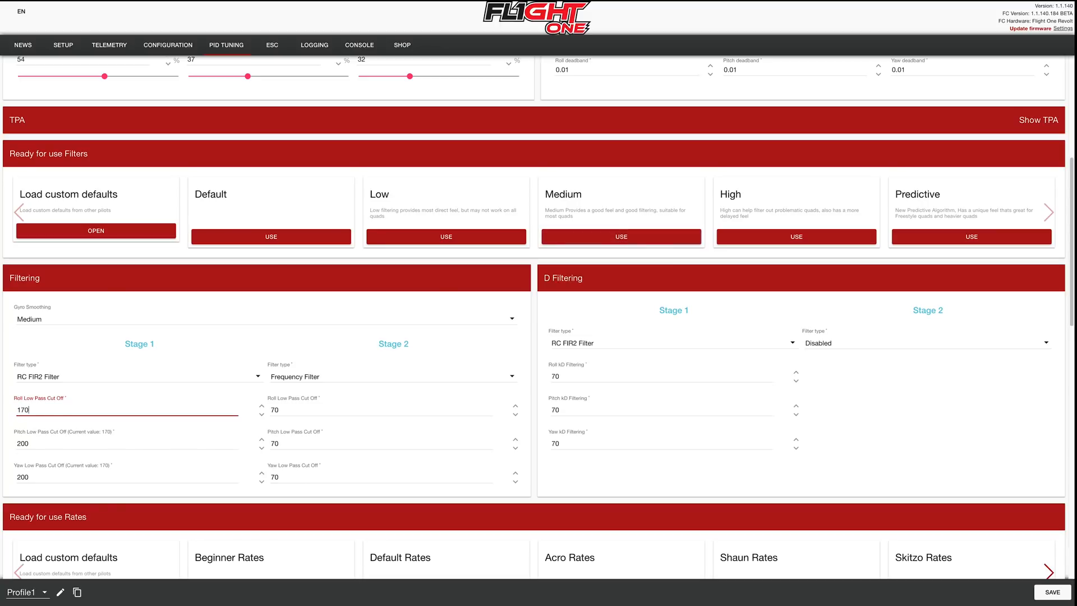
{"action": "left_click", "coordinate": [127, 443]}
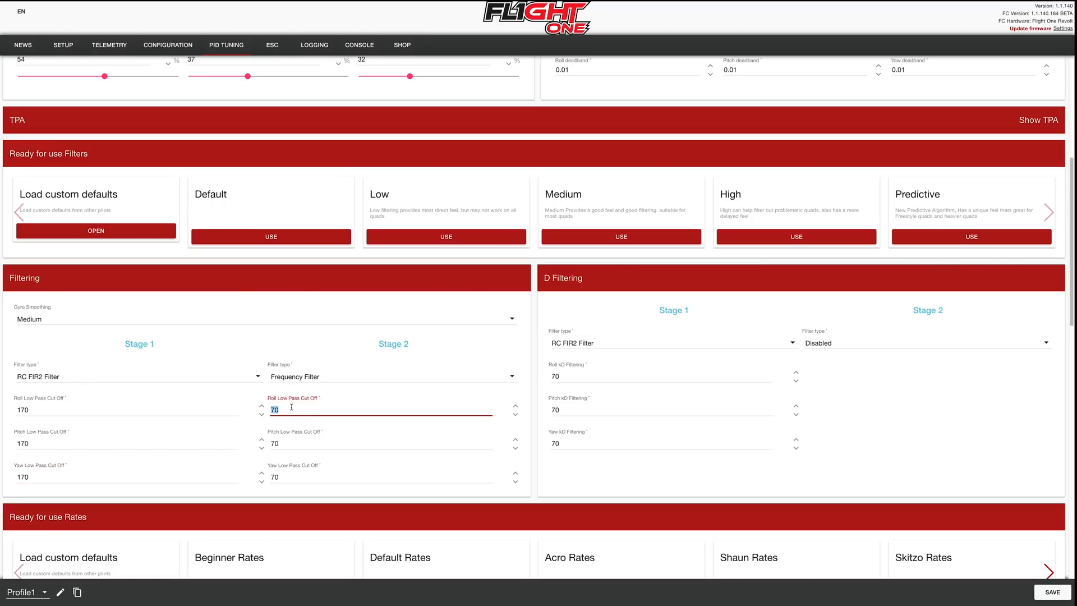
{"action": "type", "text": "120"}
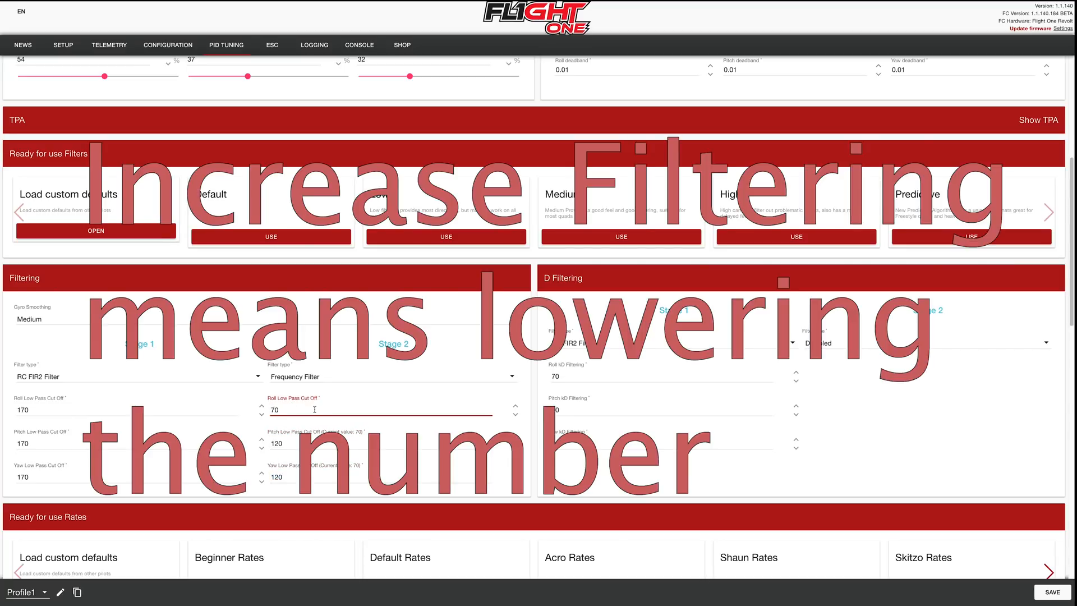
{"action": "type", "text": "80"}
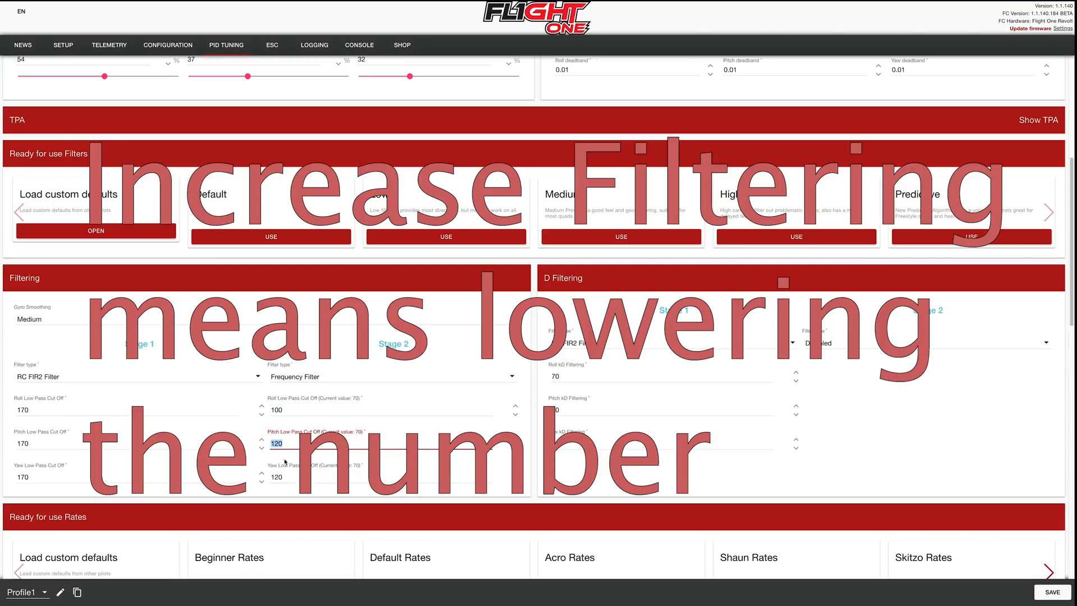
{"action": "left_click", "coordinate": [378, 409]}
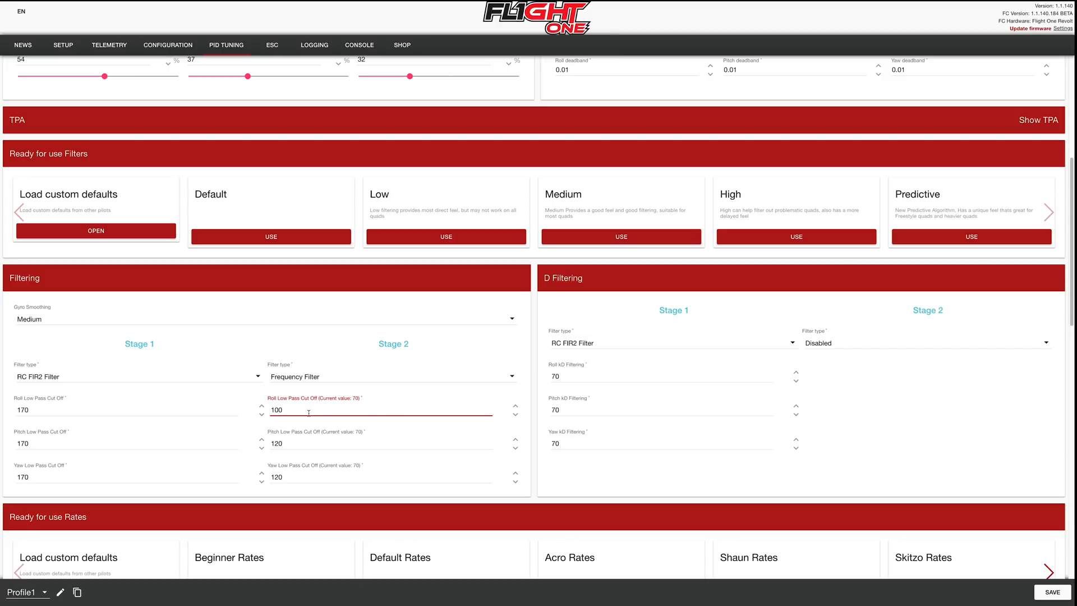
{"action": "mouse_move", "coordinate": [574, 373]}
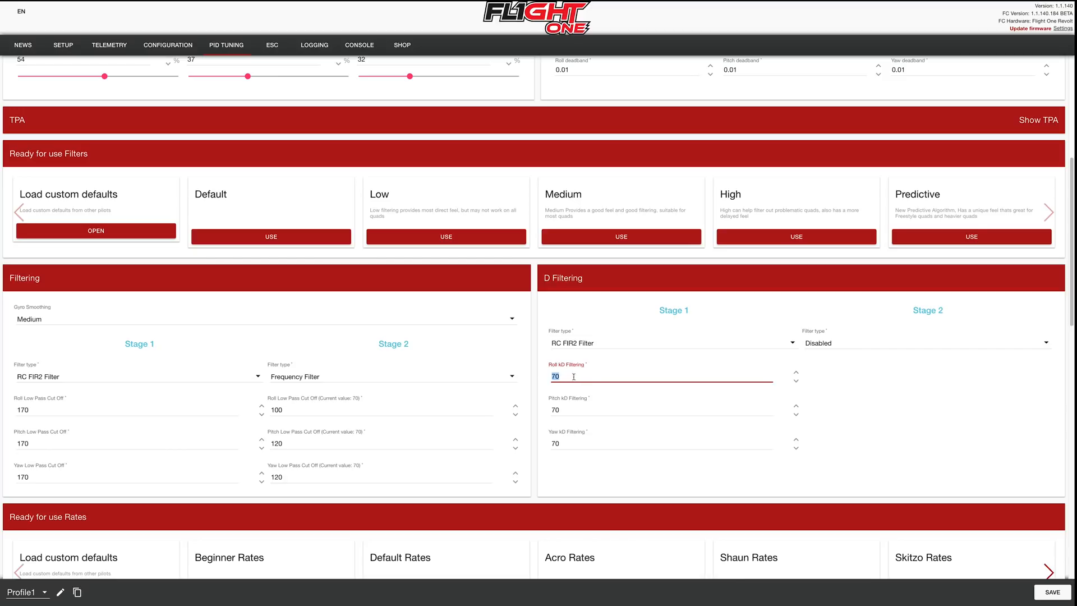
- Scroll to Limit Settings and review the kD limit 0.4 and ki limit 0.45
{"action": "scroll", "scroll_direction": "down", "scroll_amount": 3}
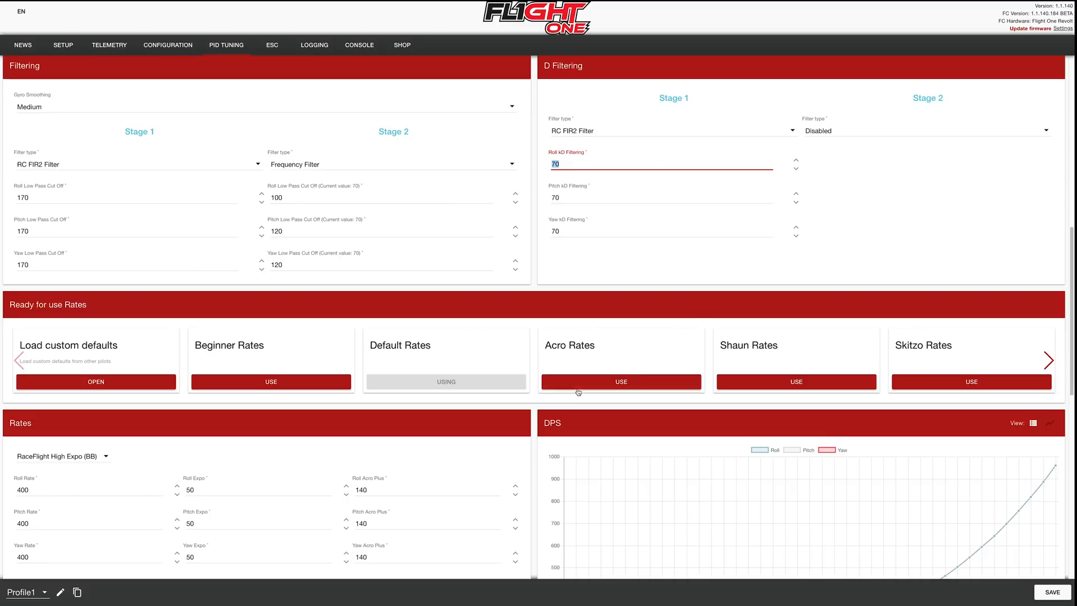
{"action": "scroll", "scroll_direction": "down", "scroll_amount": 3}
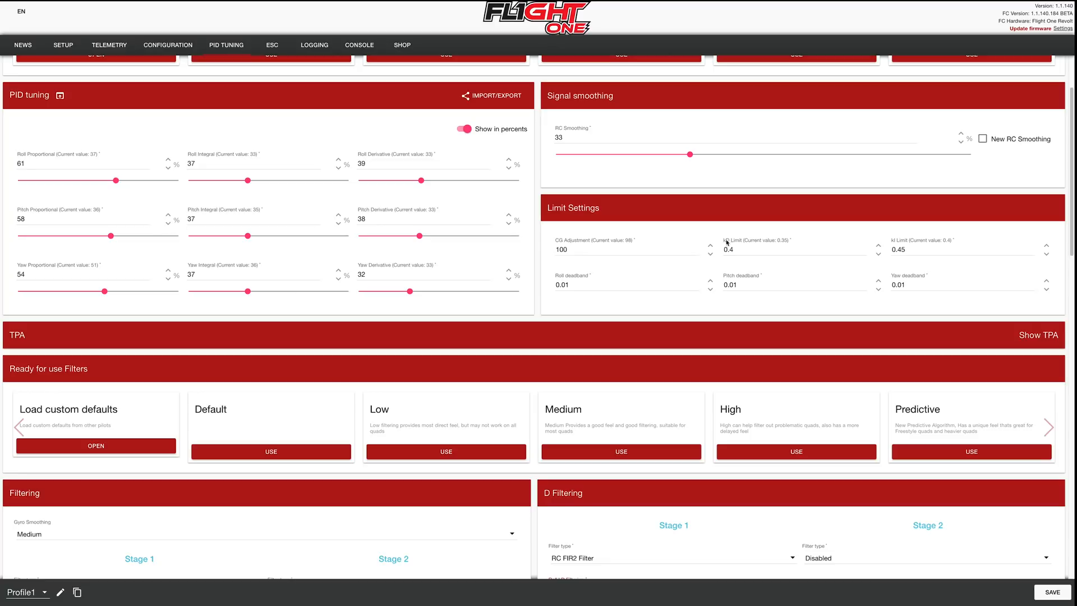
{"action": "left_click", "coordinate": [789, 249]}
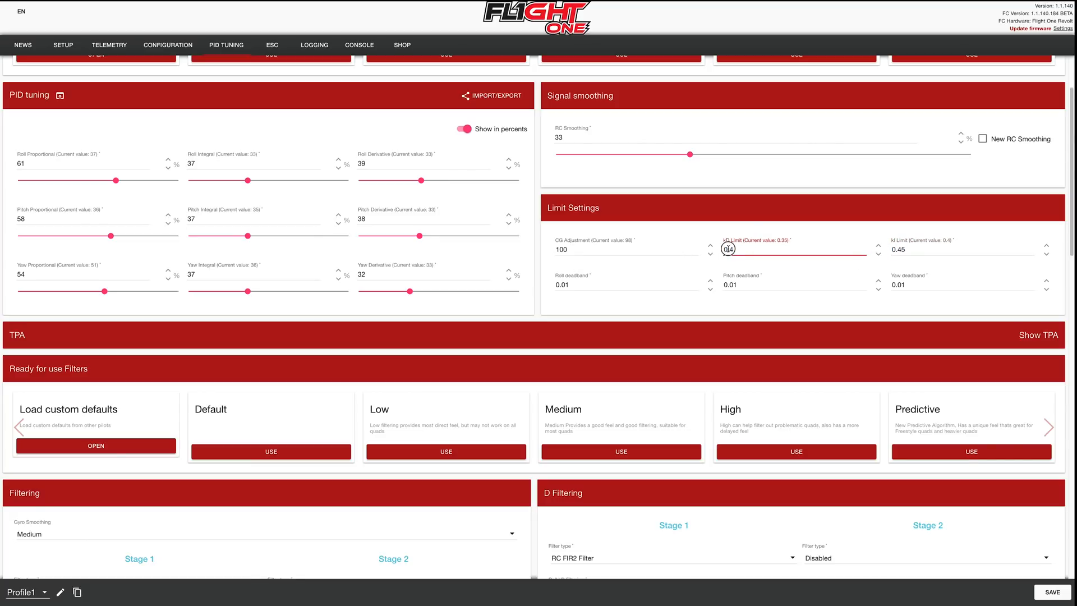
{"action": "left_click", "coordinate": [794, 249]}
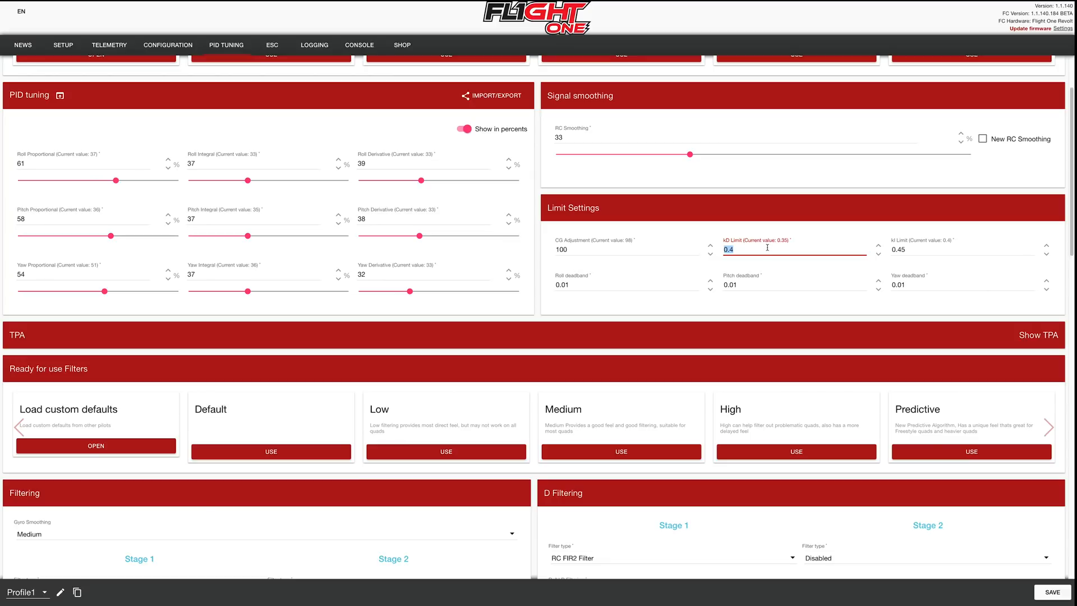
{"action": "left_click", "coordinate": [960, 249]}
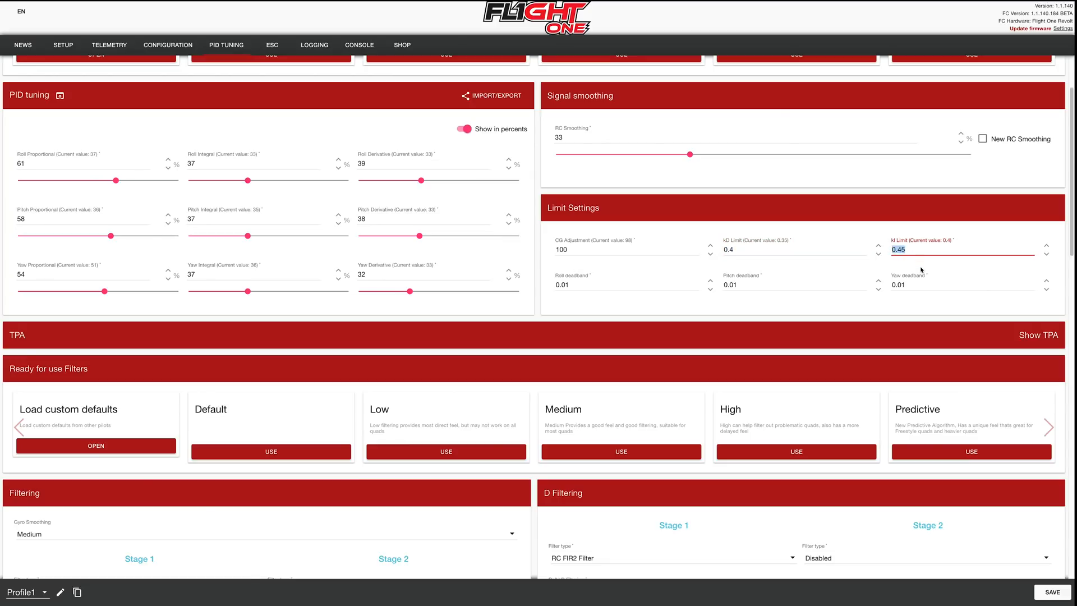
{"action": "left_click", "coordinate": [793, 249]}
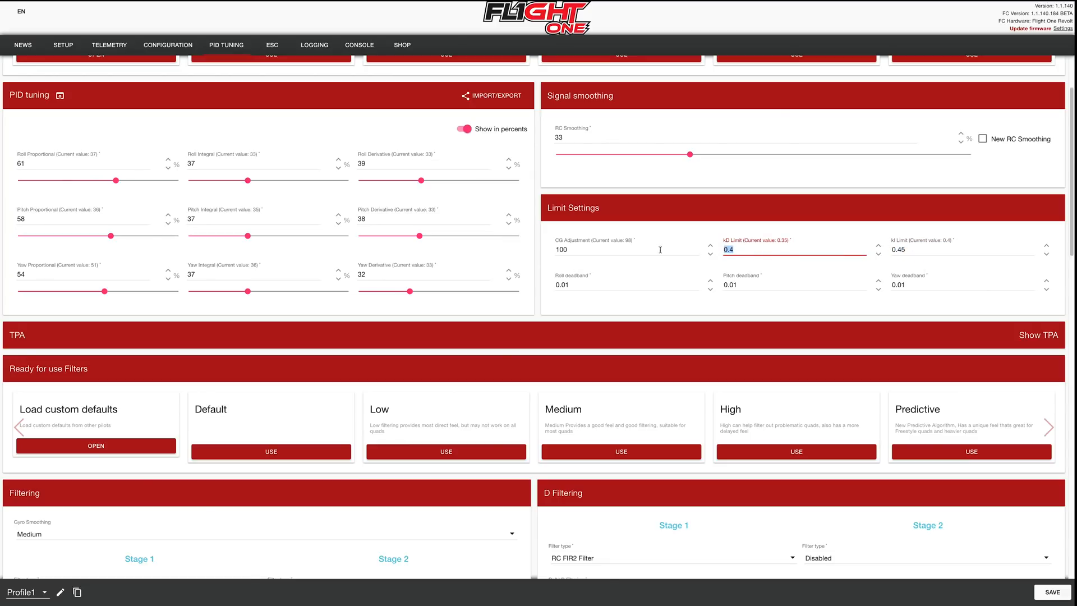
{"action": "left_click", "coordinate": [962, 250]}
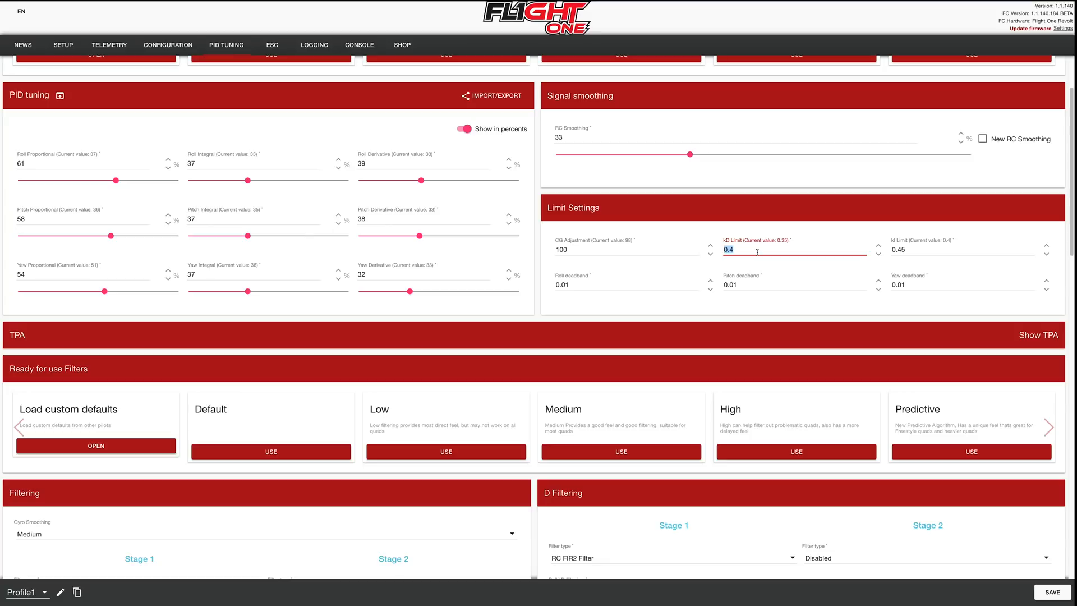
{"action": "mouse_move", "coordinate": [732, 236]}
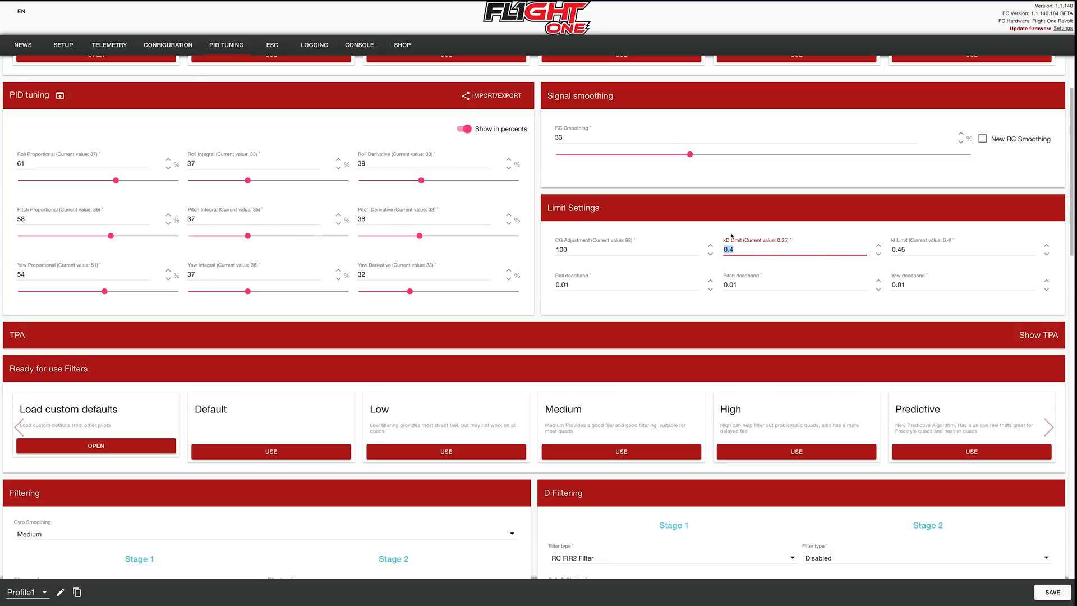
- Change the CG Adjustment from 100 to 98
{"action": "left_click", "coordinate": [624, 249]}
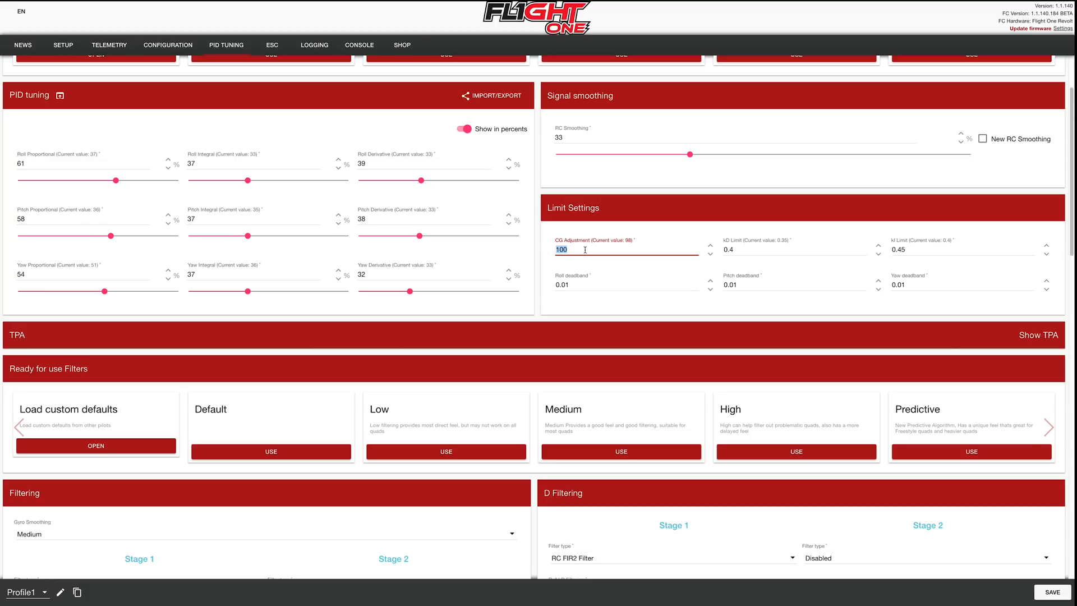
{"action": "type", "text": "98"}
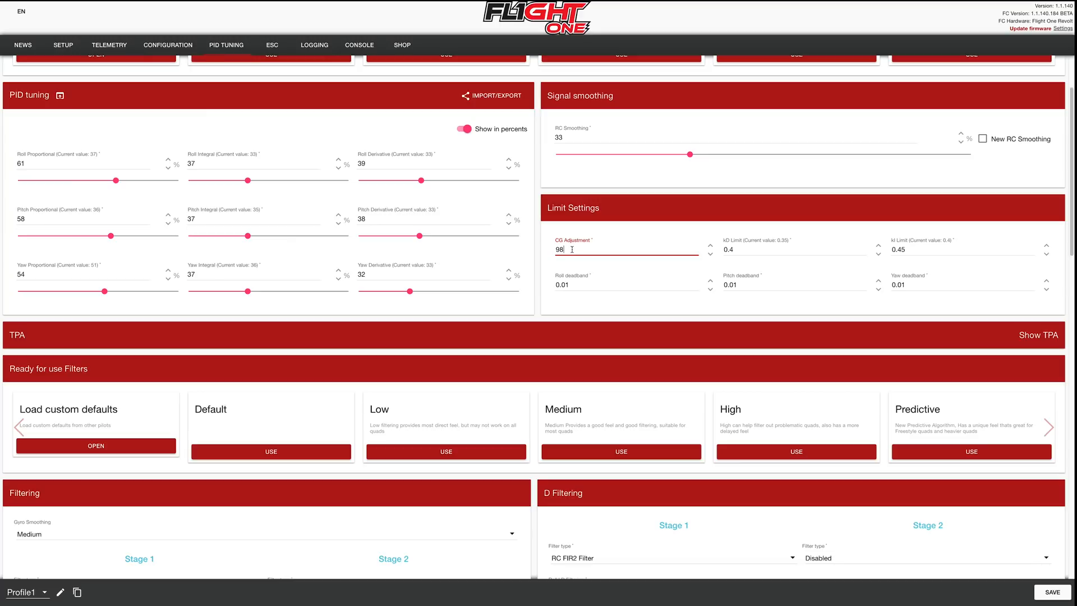
{"action": "mouse_move", "coordinate": [595, 281]}
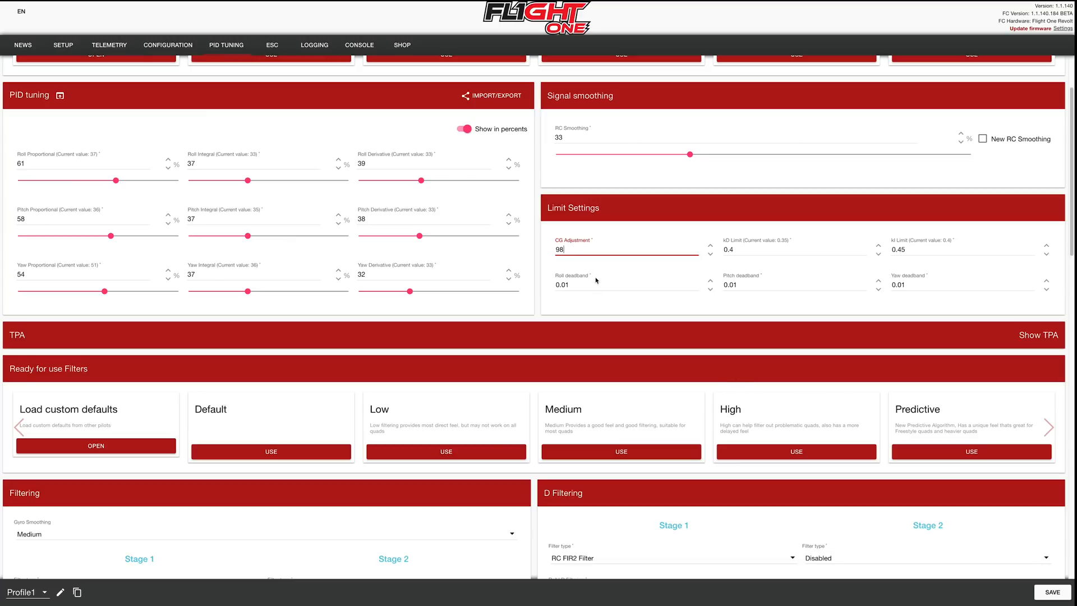
{"action": "left_click", "coordinate": [624, 284]}
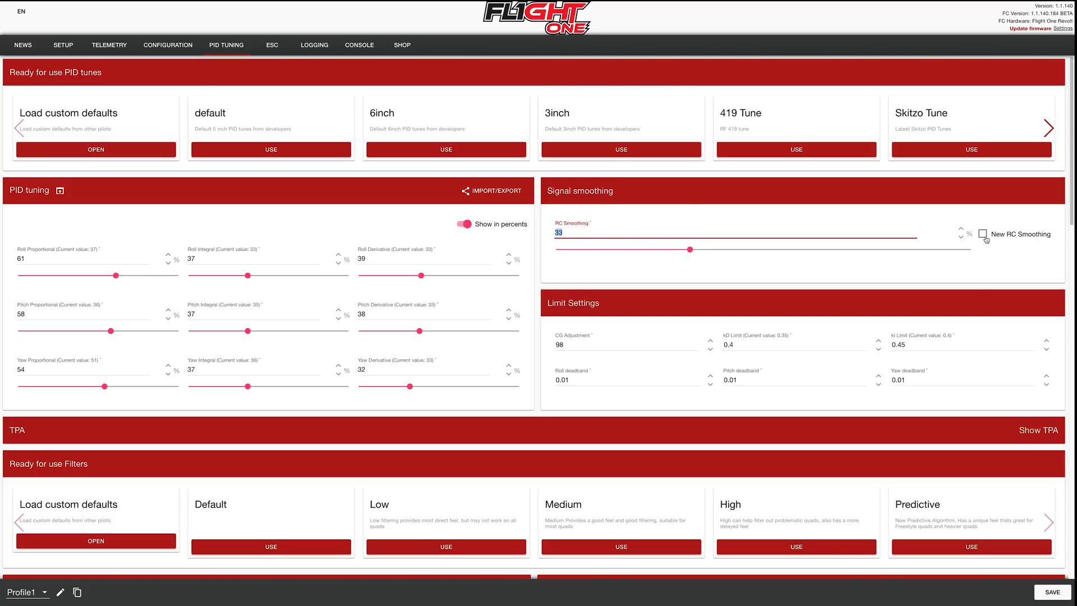
- Try new RC smoothing at 1000 deg/s, then switch it off leaving RC smoothing at 25%
{"action": "left_click", "coordinate": [974, 234]}
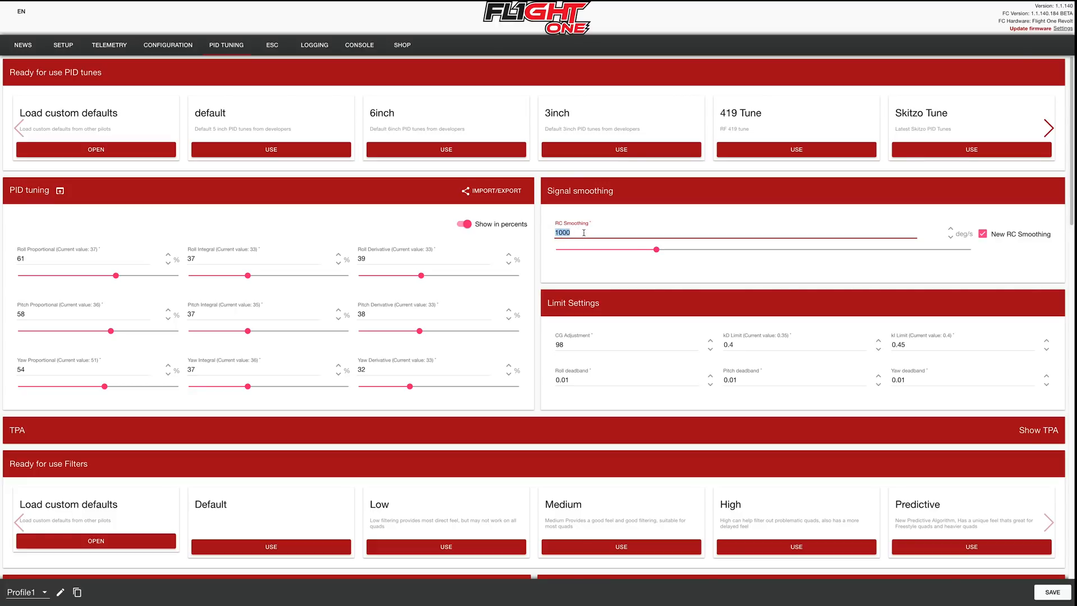
{"action": "mouse_move", "coordinate": [618, 240]}
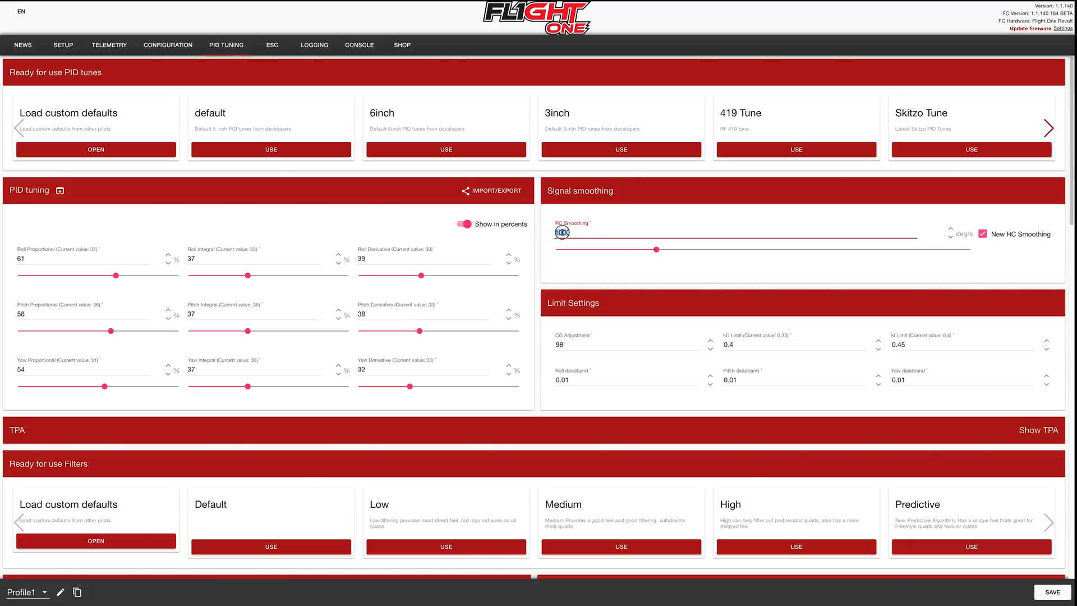
{"action": "left_click", "coordinate": [561, 232]}
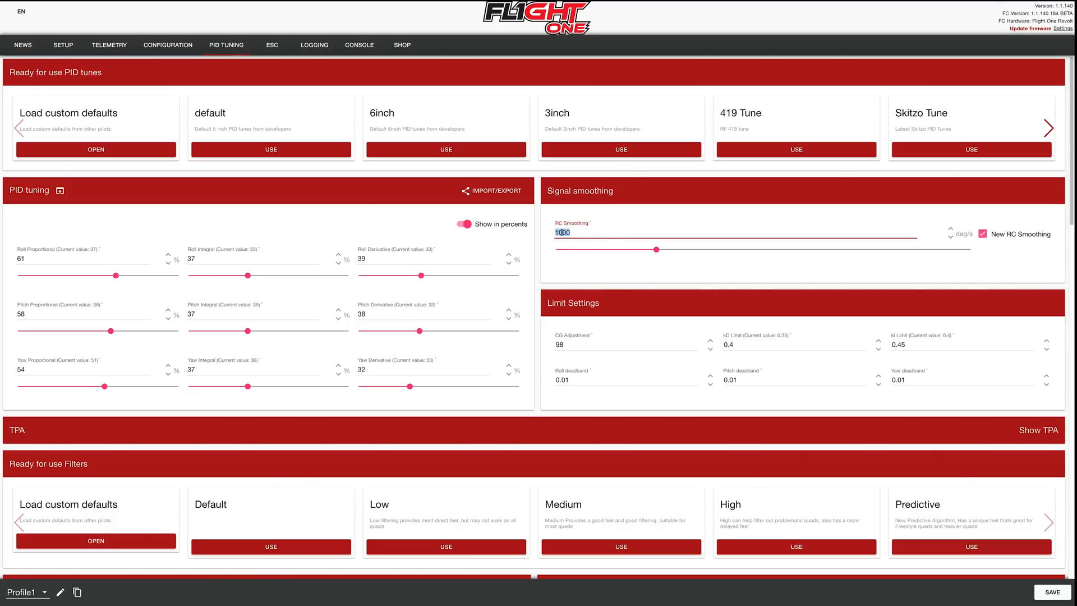
{"action": "left_click", "coordinate": [561, 232]}
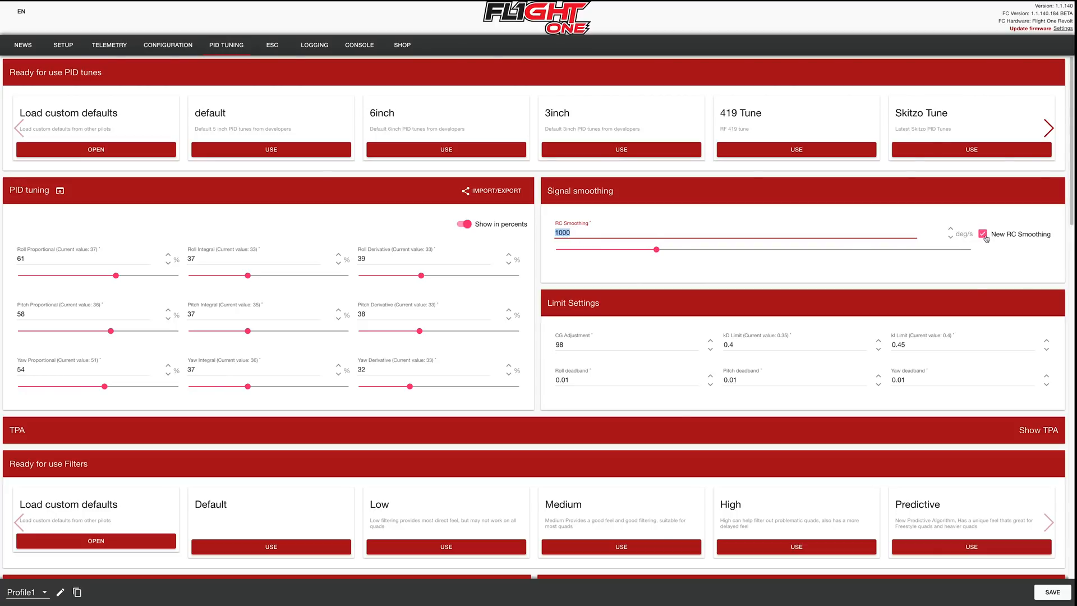
{"action": "left_click", "coordinate": [982, 233]}
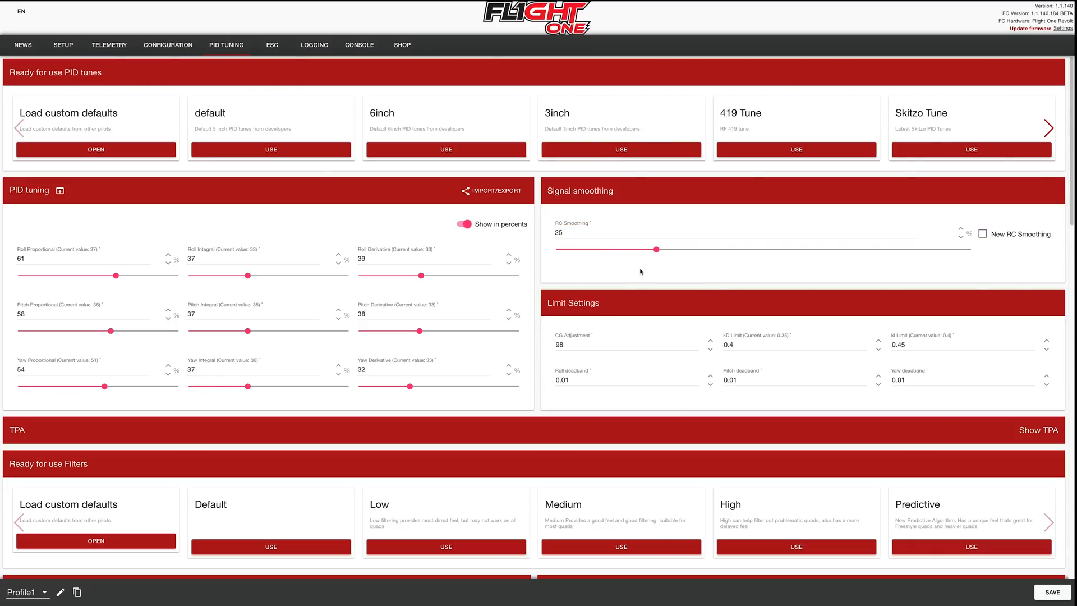
{"action": "scroll", "scroll_direction": "down", "scroll_amount": 3}
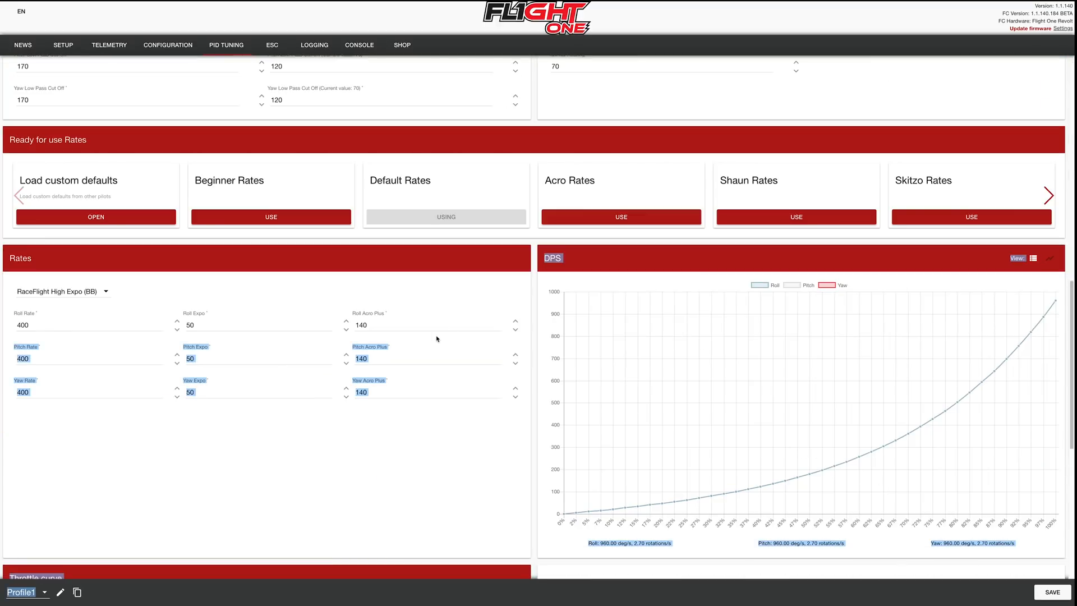
{"action": "left_click", "coordinate": [227, 45]}
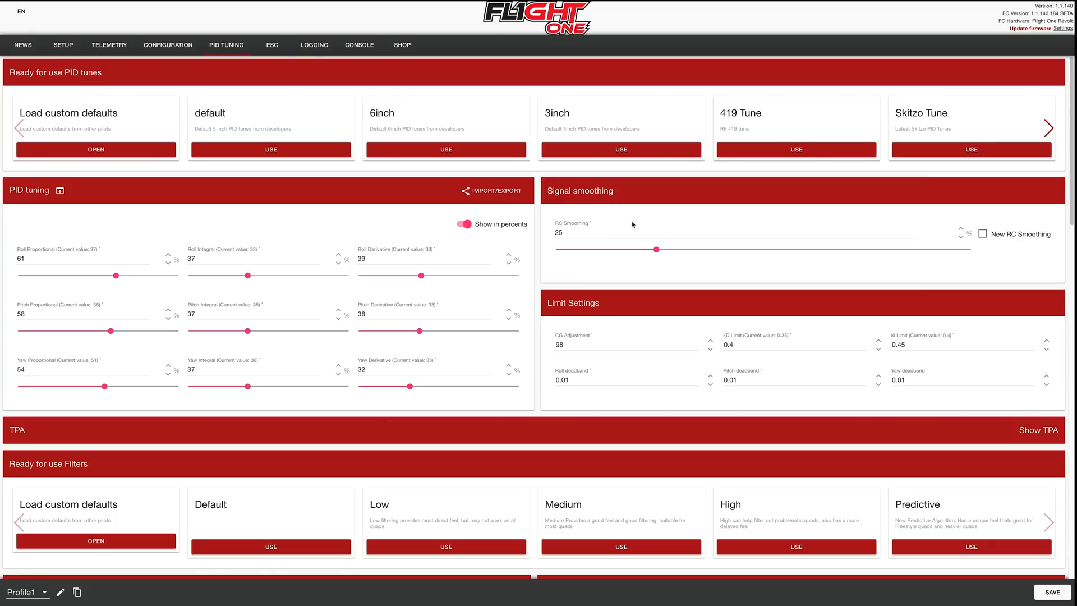
{"action": "mouse_move", "coordinate": [972, 149]}
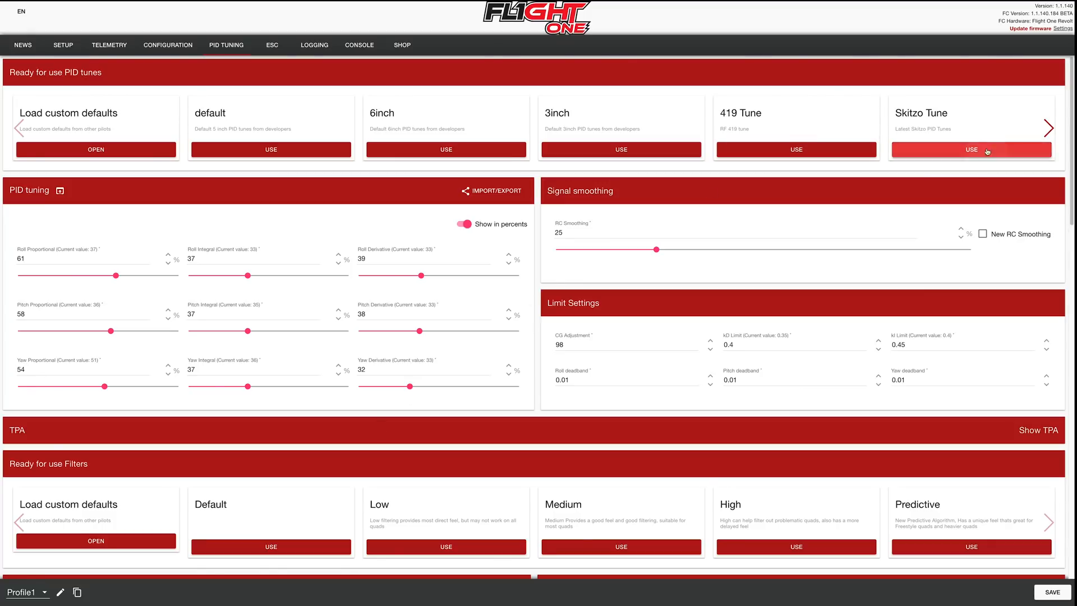
- Apply the Skitzo tune with Brick Wall D filtering at 140 and dismiss the send error
{"action": "left_click", "coordinate": [972, 149]}
{"action": "type", "text": "95"}
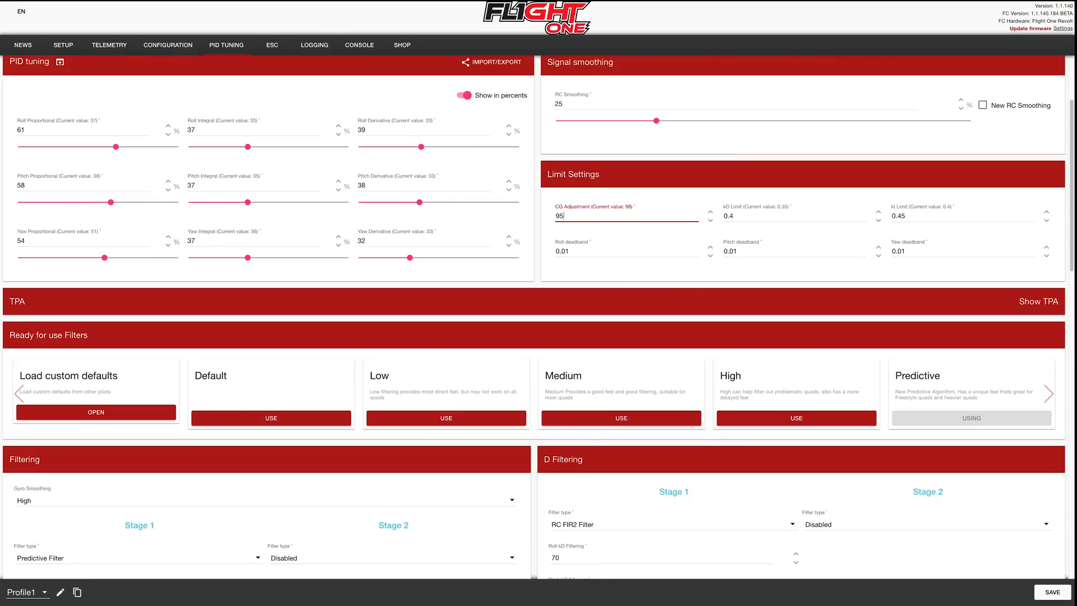
{"action": "scroll", "scroll_direction": "down", "scroll_amount": 3}
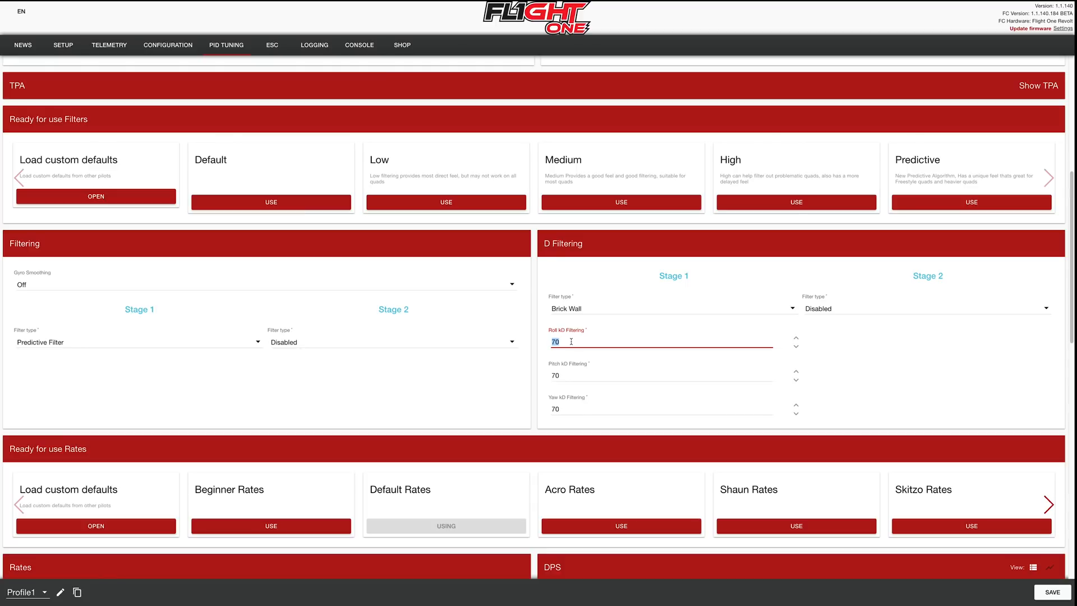
{"action": "type", "text": "140"}
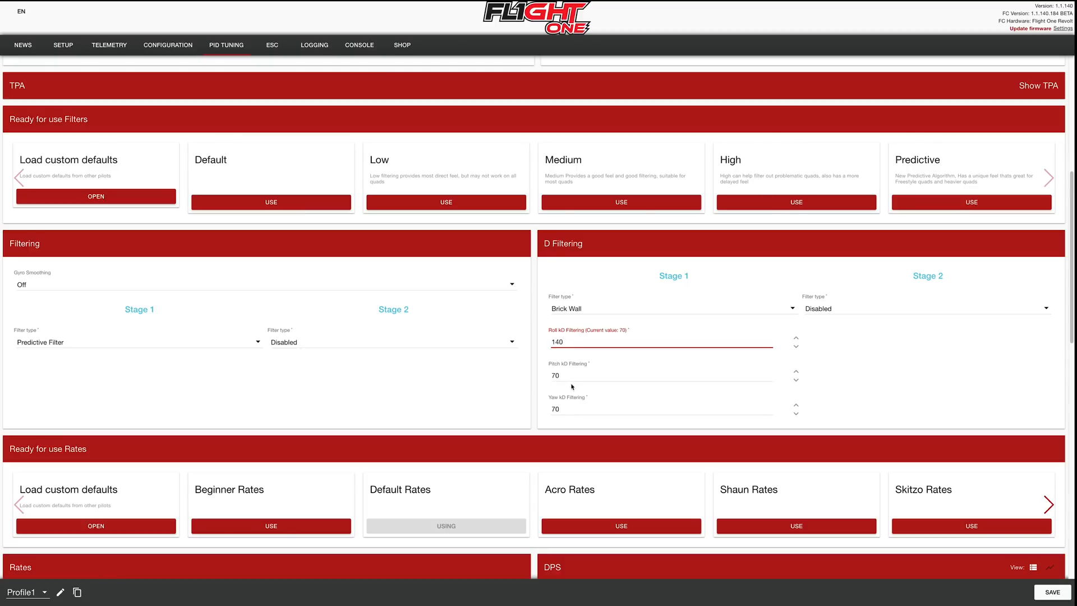
{"action": "type", "text": "140"}
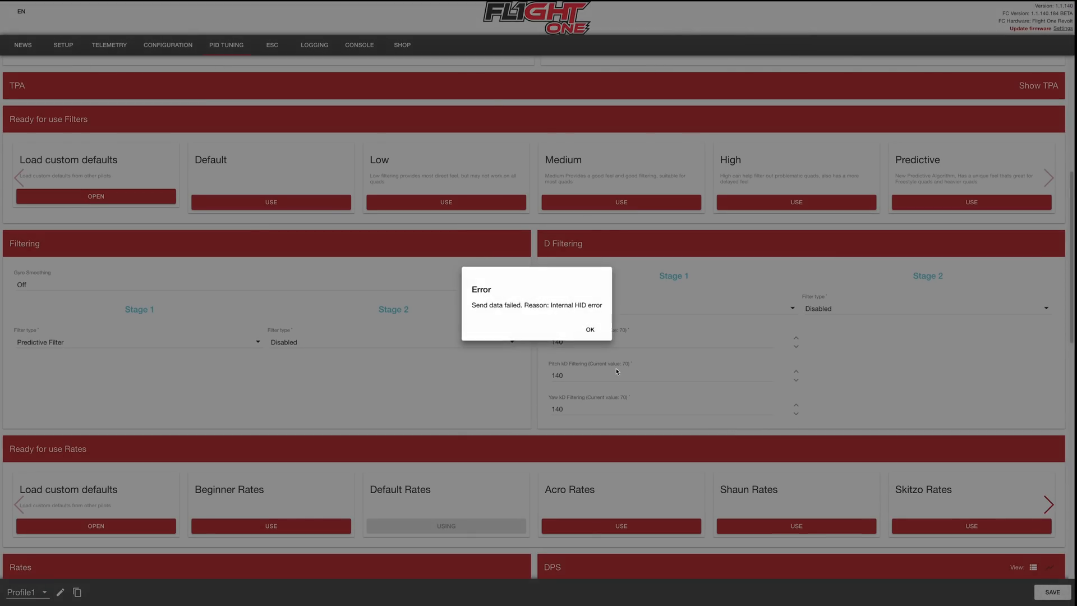
{"action": "left_click", "coordinate": [589, 328]}
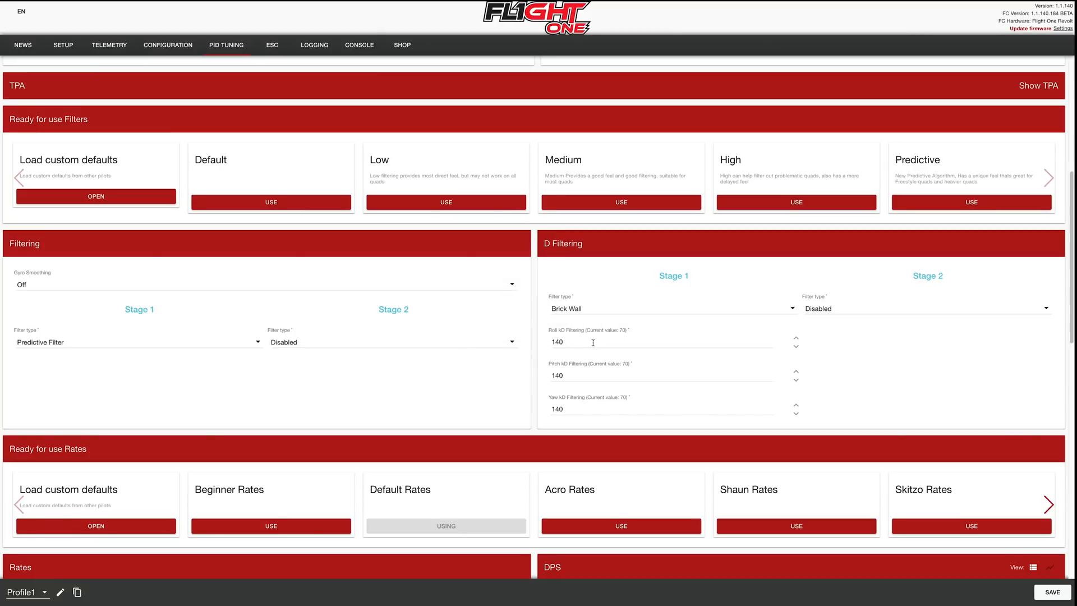